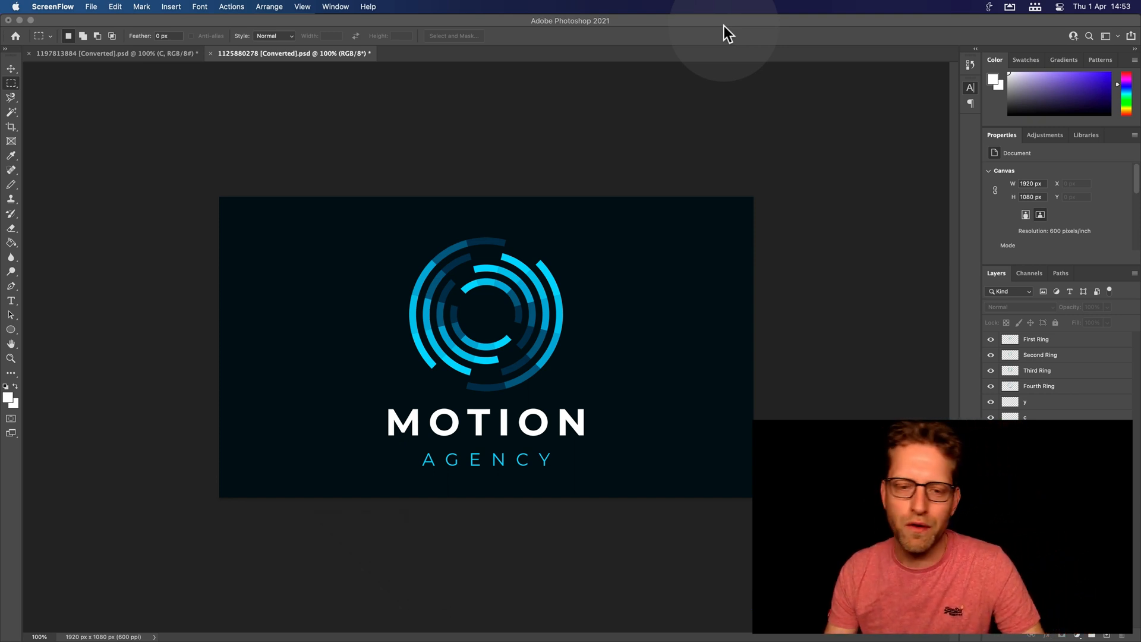
mouse_move(447, 202)
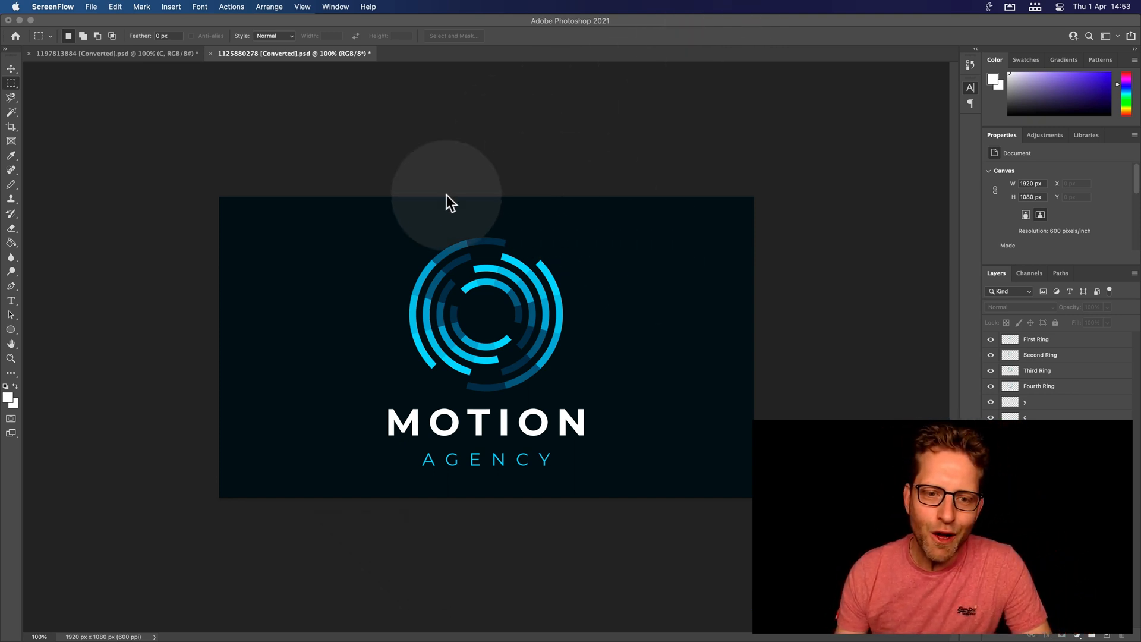
mouse_move(647, 376)
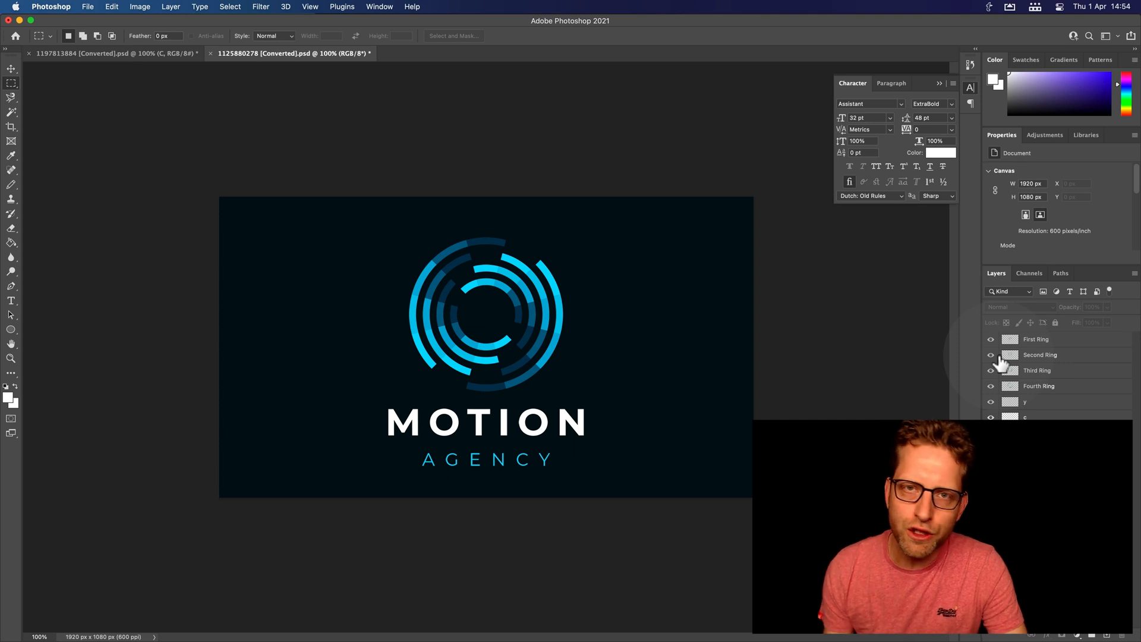
Toggle a ring layer's visibility in Photoshop to confirm the rings are separate layers, then move to Premiere Pro.
left_click(990, 339)
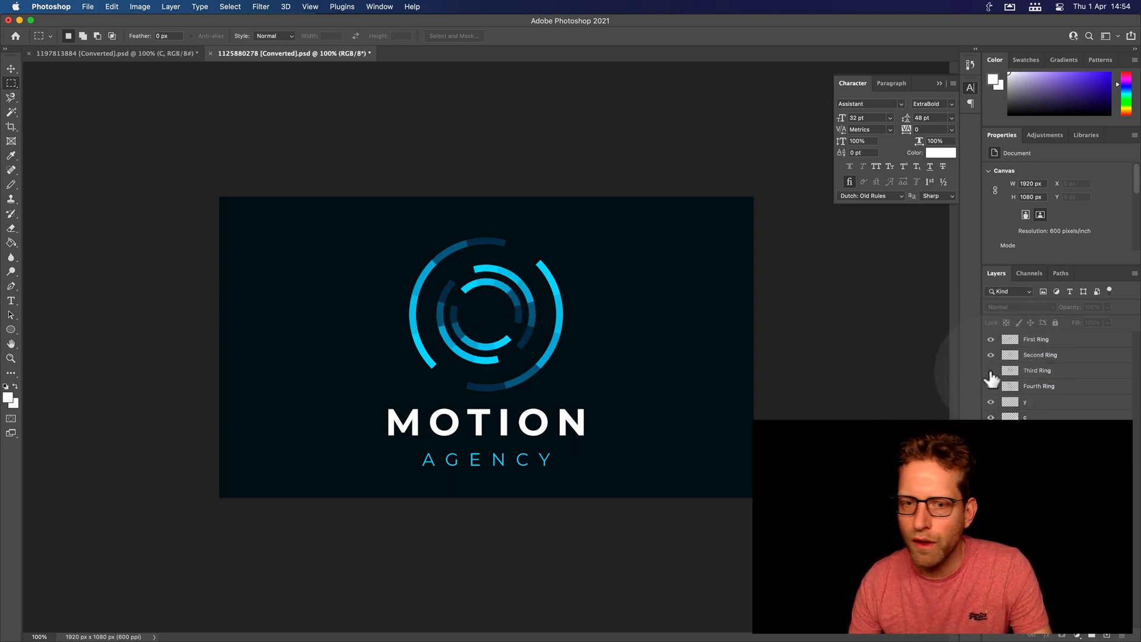
left_click(990, 385)
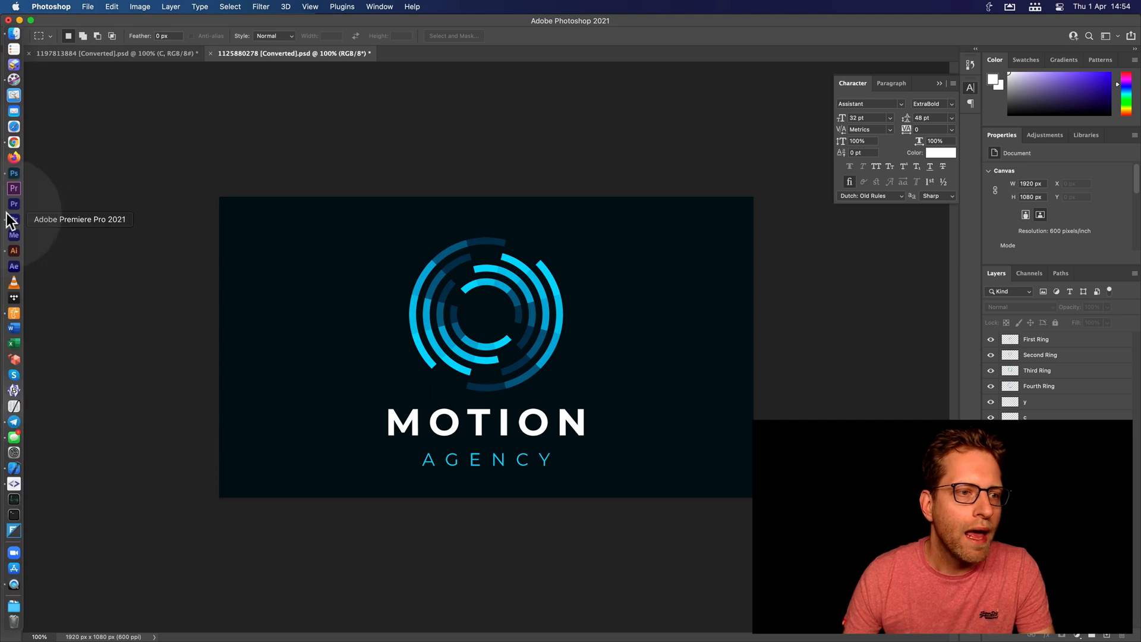
left_click(13, 189)
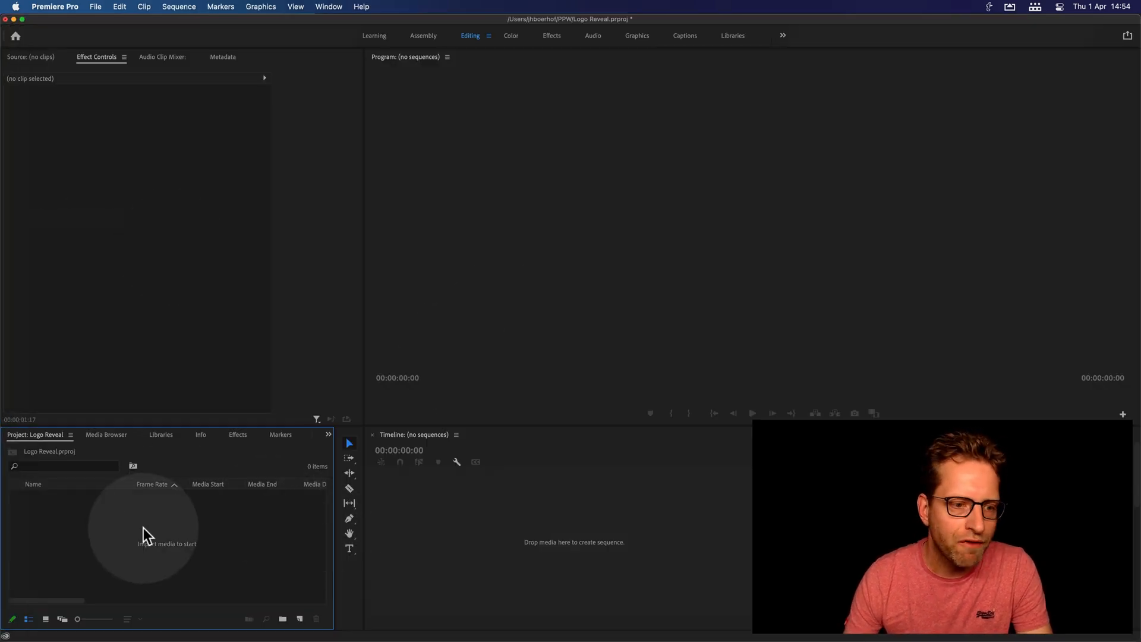
Import the converted logo PSD into the project with Import As set to Sequence.
right_click(145, 531)
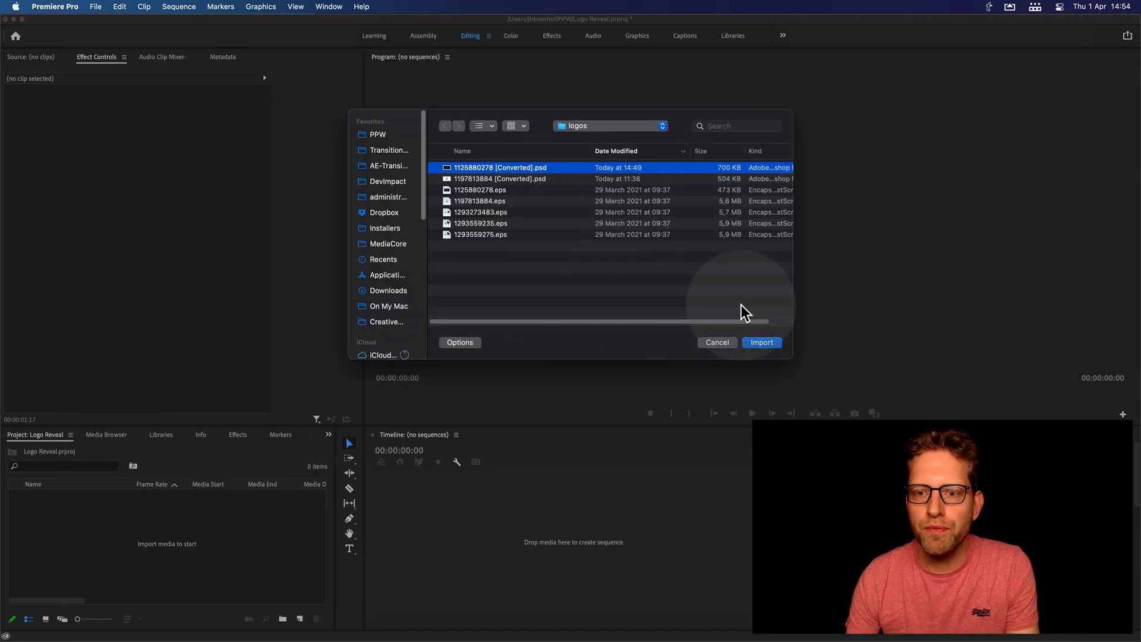
left_click(760, 343)
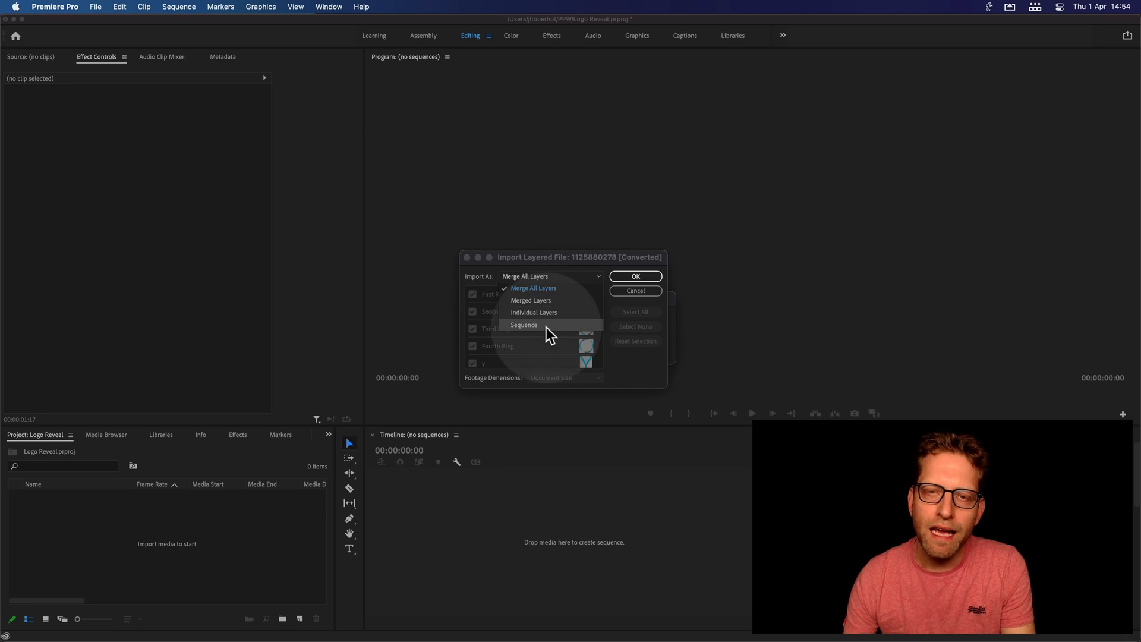
left_click(634, 275)
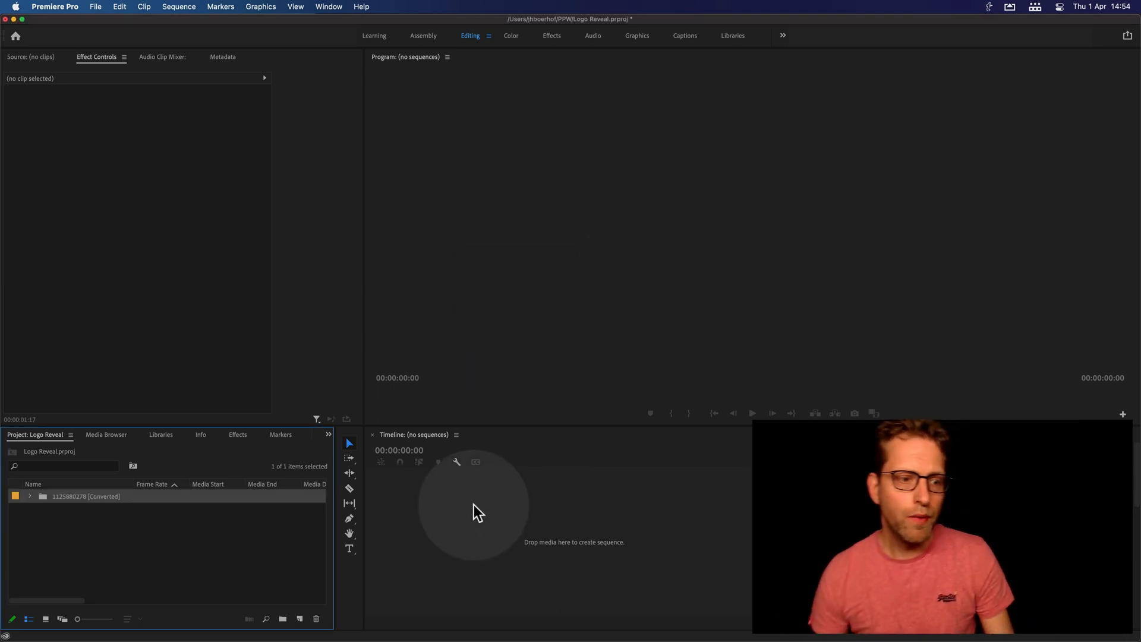
Open the logo bin's sequence in the Timeline and slide the O letter clip back to the start.
double_click(86, 496)
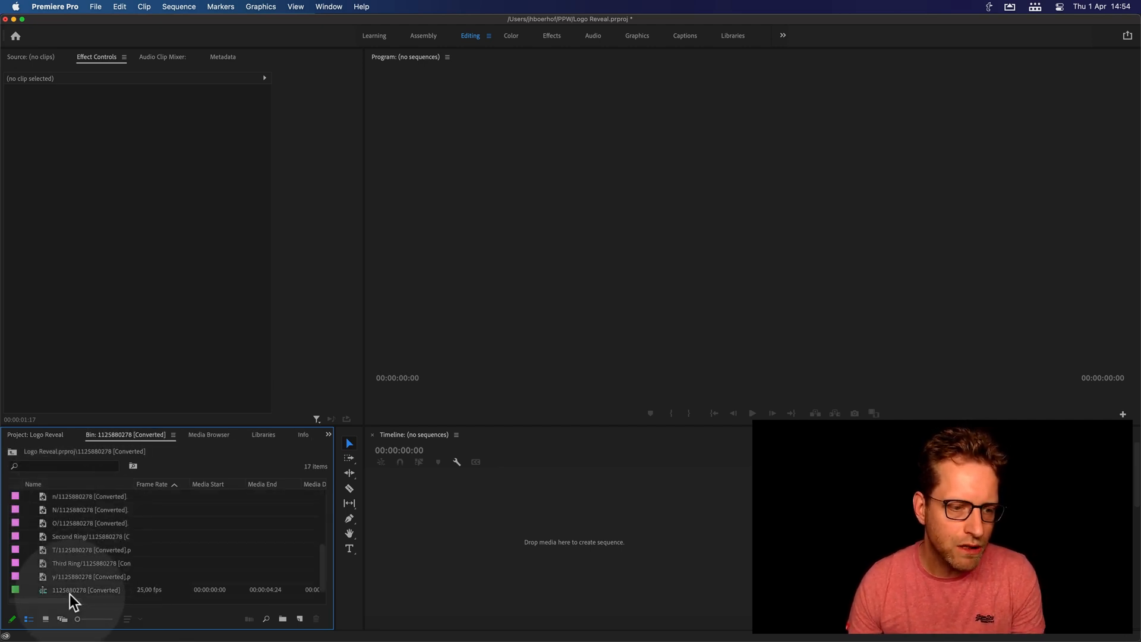
double_click(85, 590)
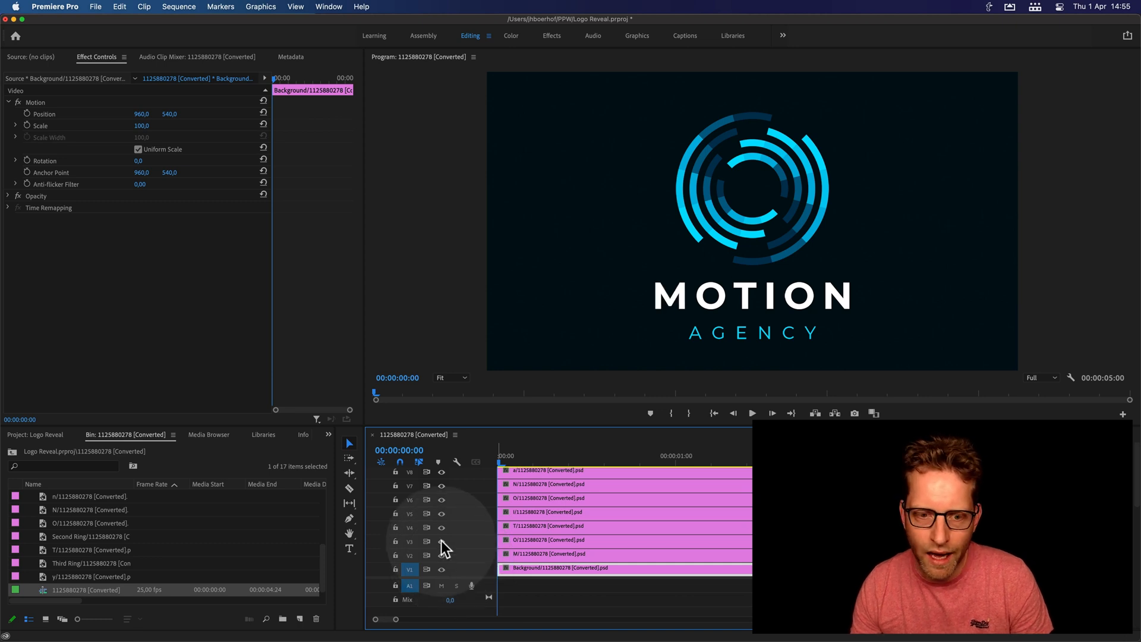
mouse_move(446, 520)
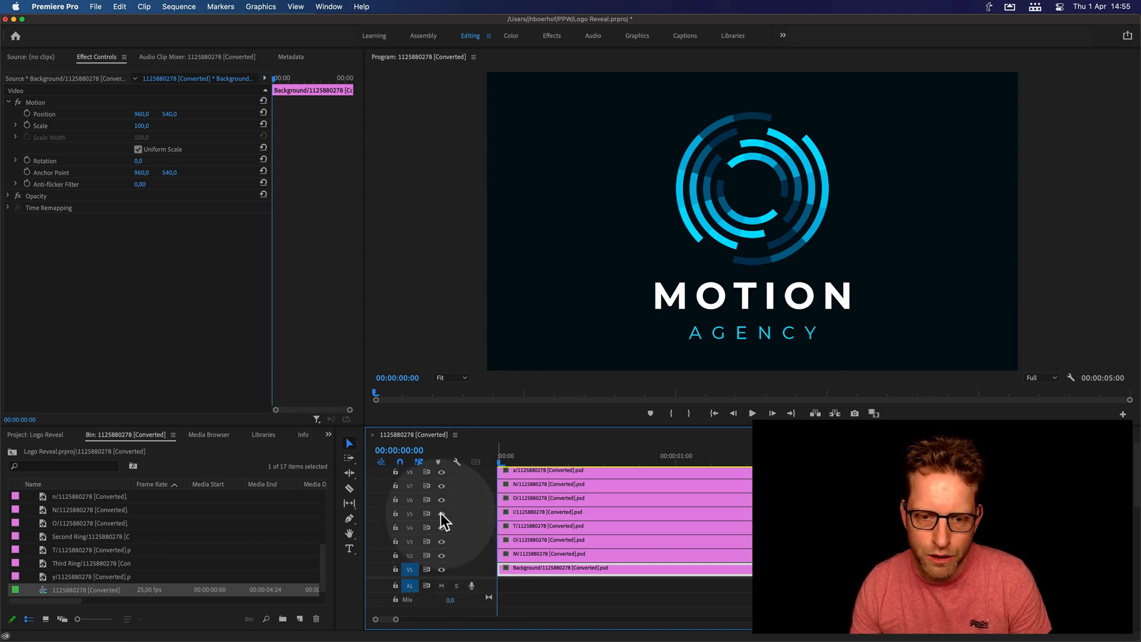
left_click(549, 498)
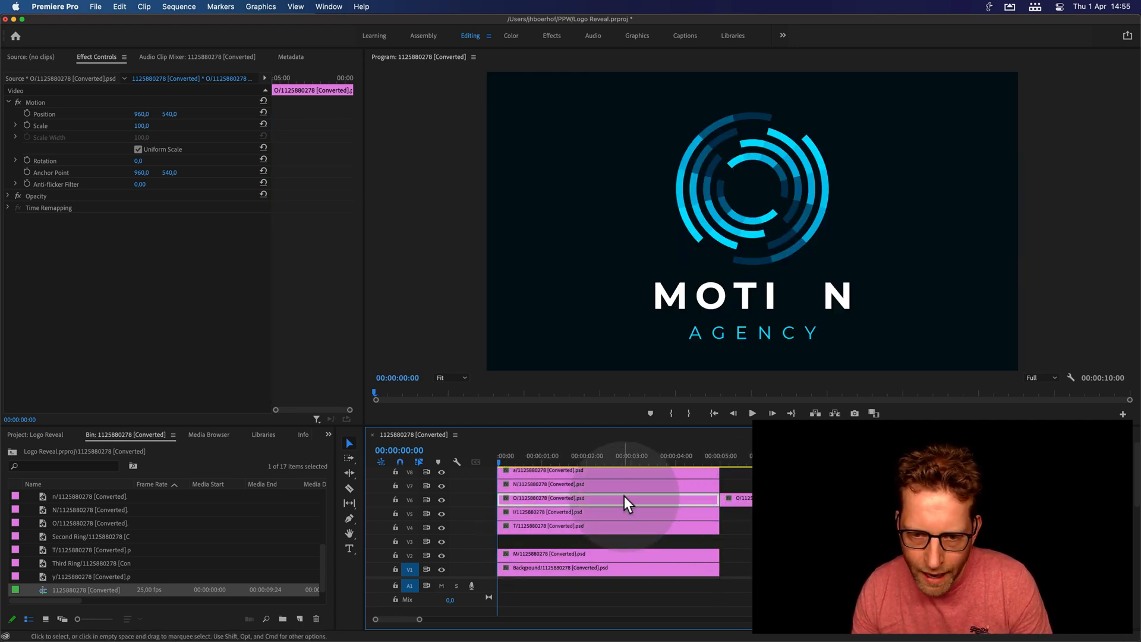
left_click_drag(626, 498, 553, 516)
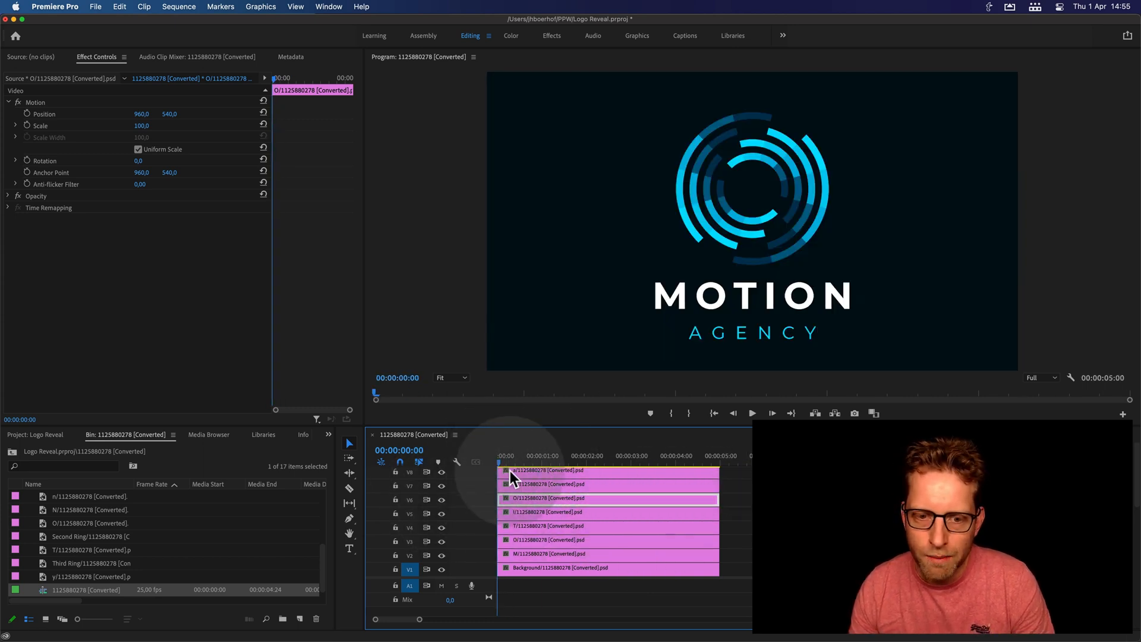
scroll("down", 3)
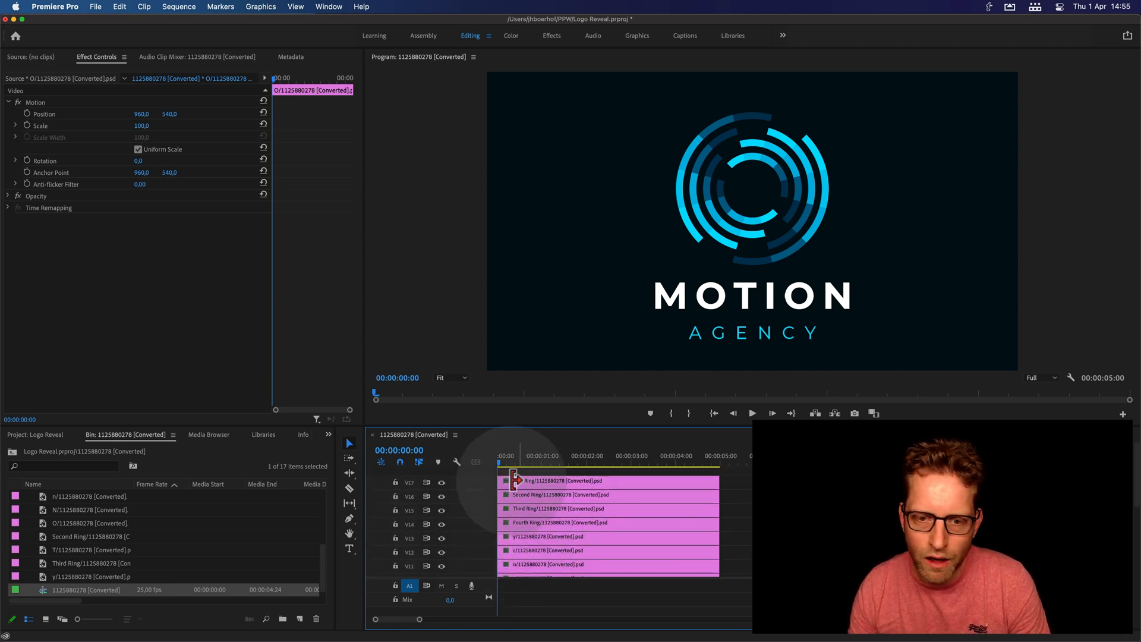
mouse_move(436, 455)
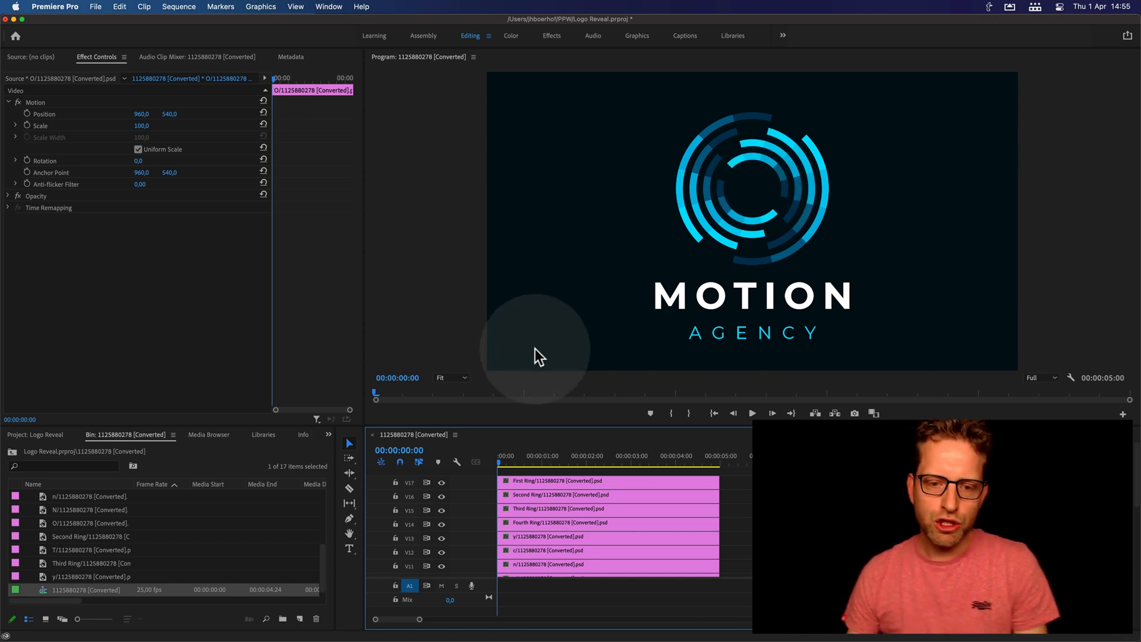
mouse_move(331, 443)
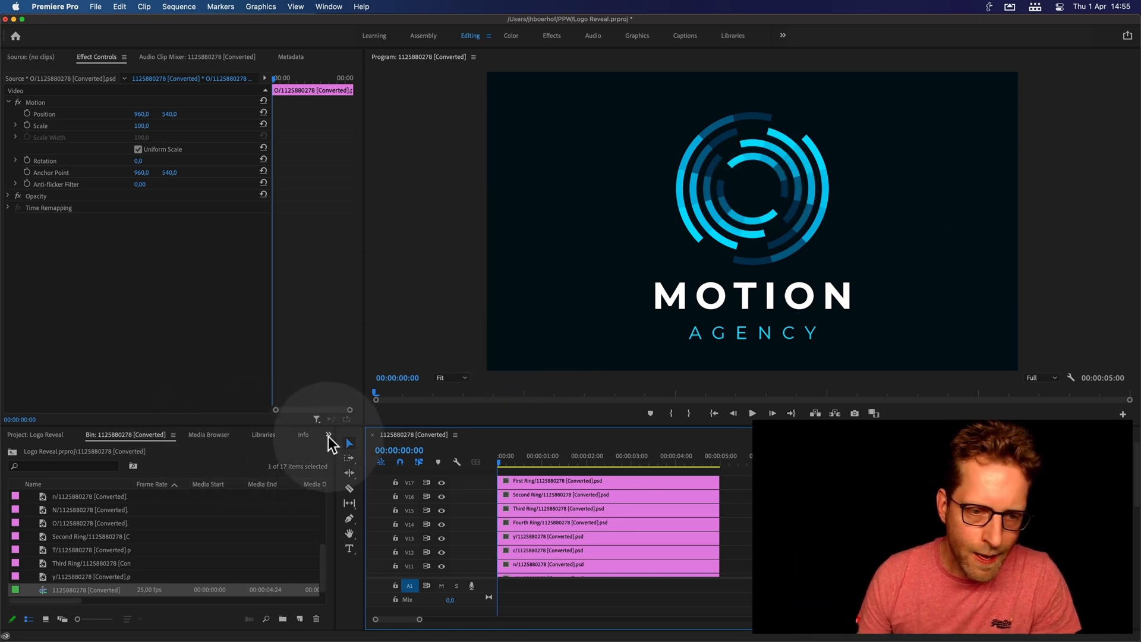
Apply FI: Spin Motion Impacts from Film Impact Animations to the First Ring clip's start and lengthen it.
left_click(269, 434)
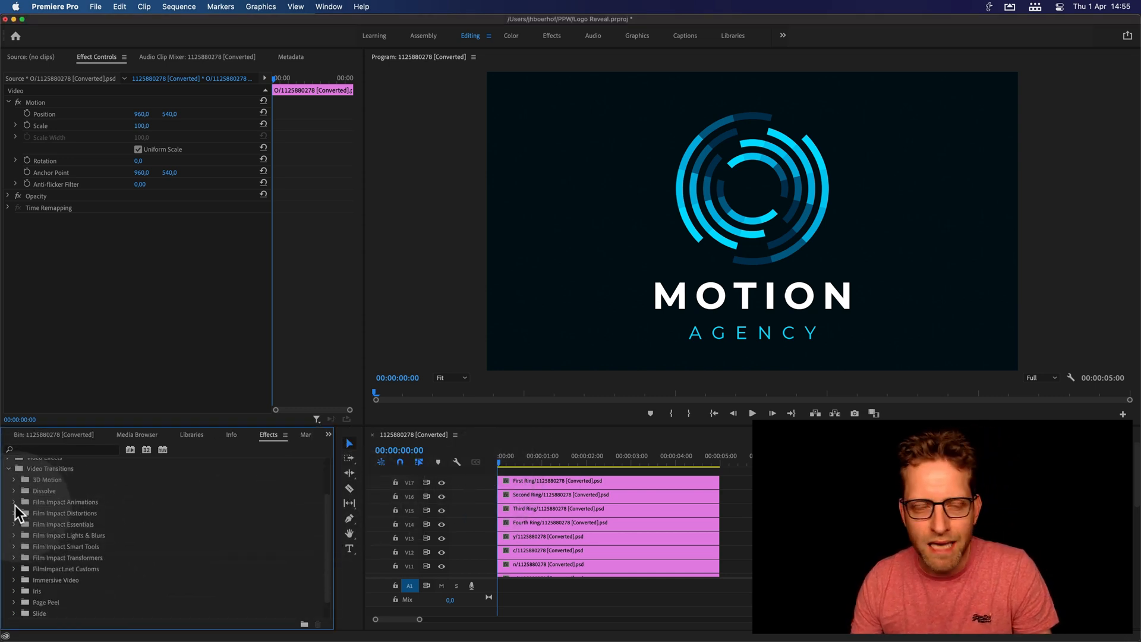
left_click(14, 502)
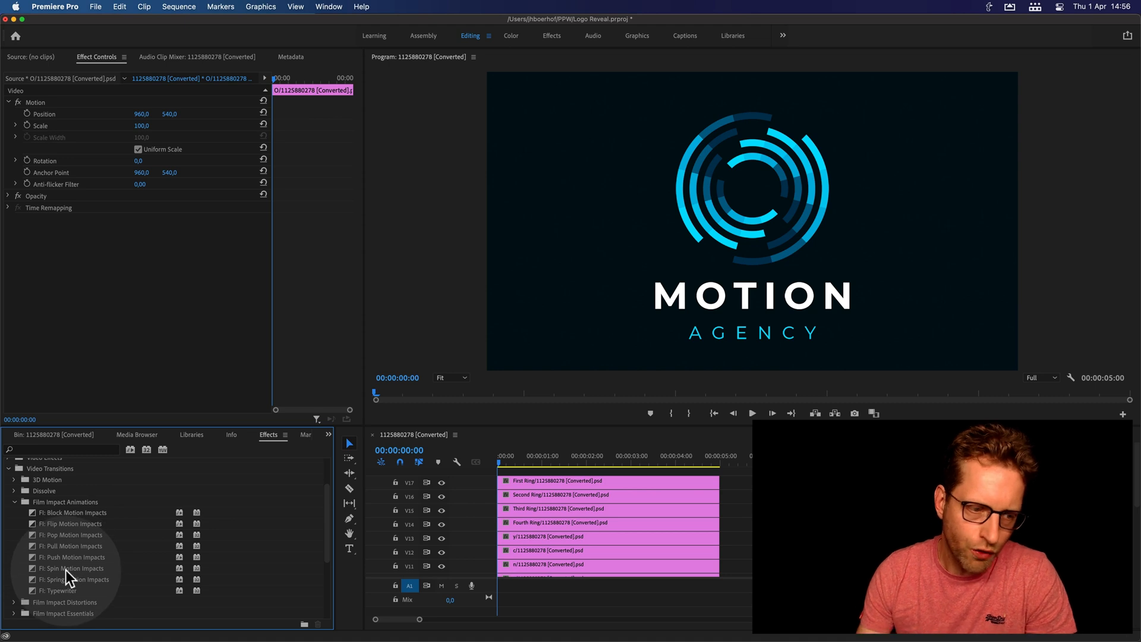
left_click_drag(73, 568, 523, 494)
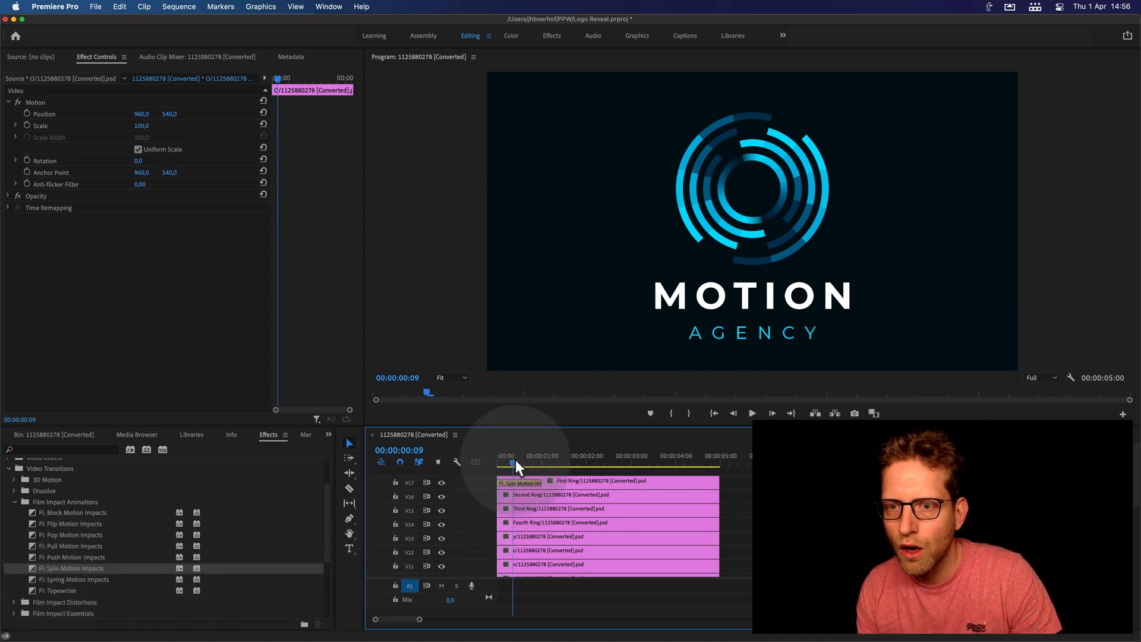
left_click(497, 465)
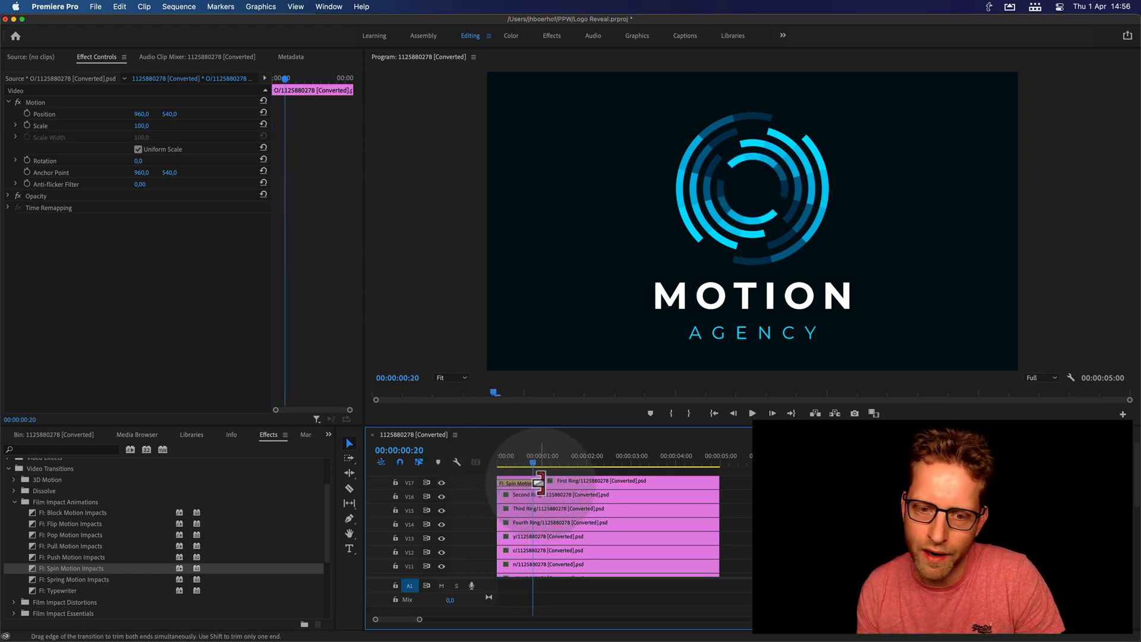
left_click(537, 482)
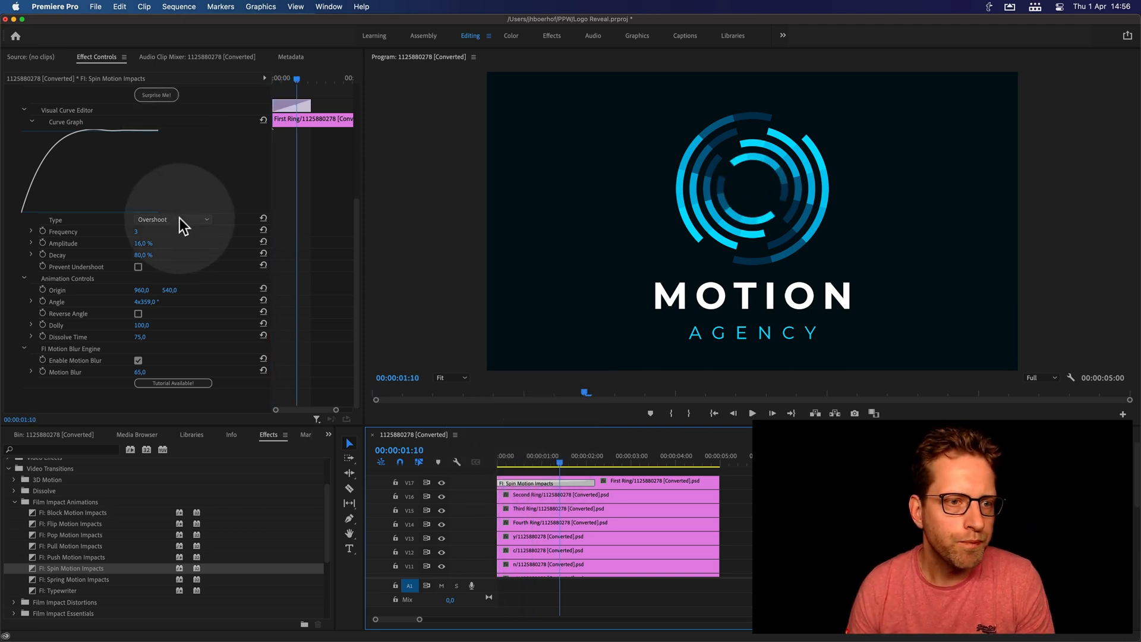
Change the Visual Curve Editor Type of the First Ring spin transition to a different easing curve.
left_click(169, 218)
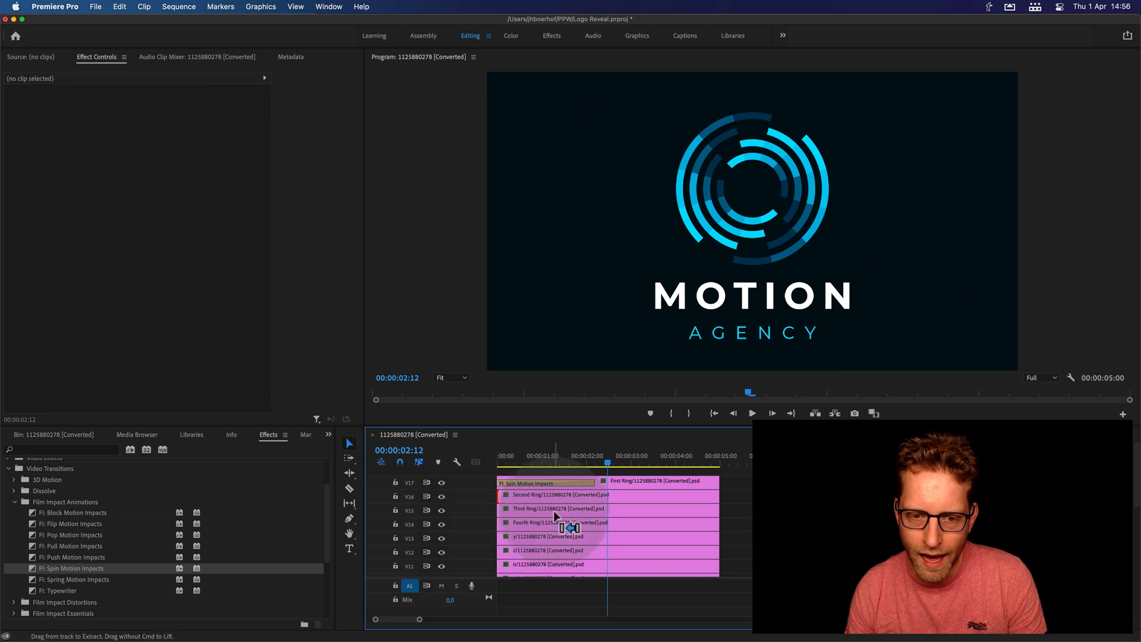
Copy the spin transition onto the Second, Third and Fourth Ring clips, ticking Reverse Angle for the Second Ring.
left_click_drag(607, 463, 527, 463)
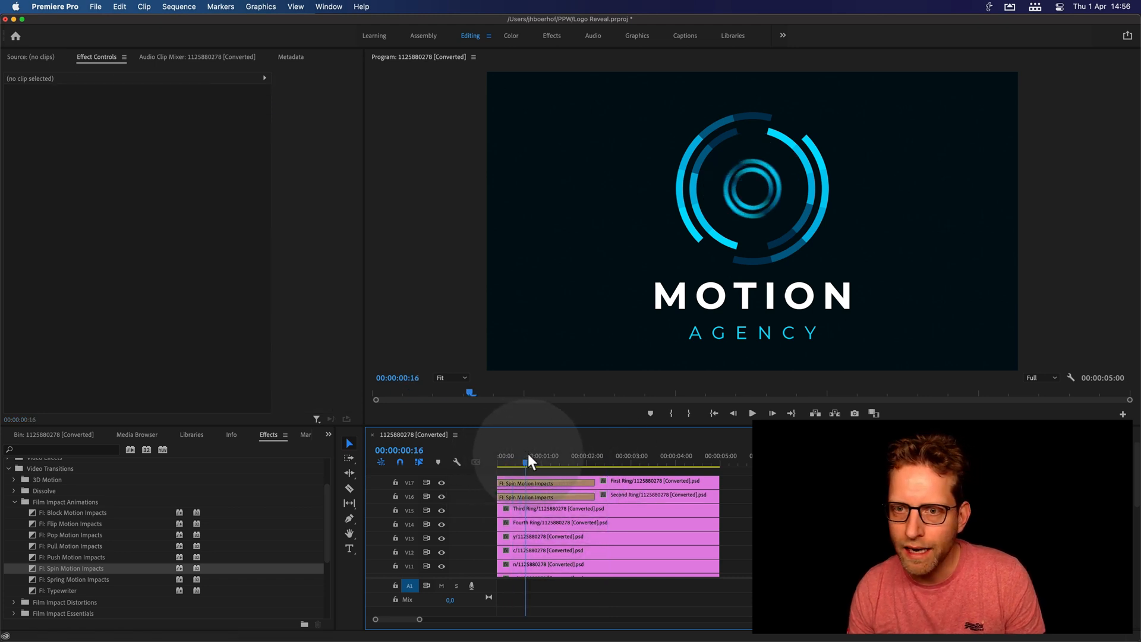
left_click_drag(527, 463, 549, 462)
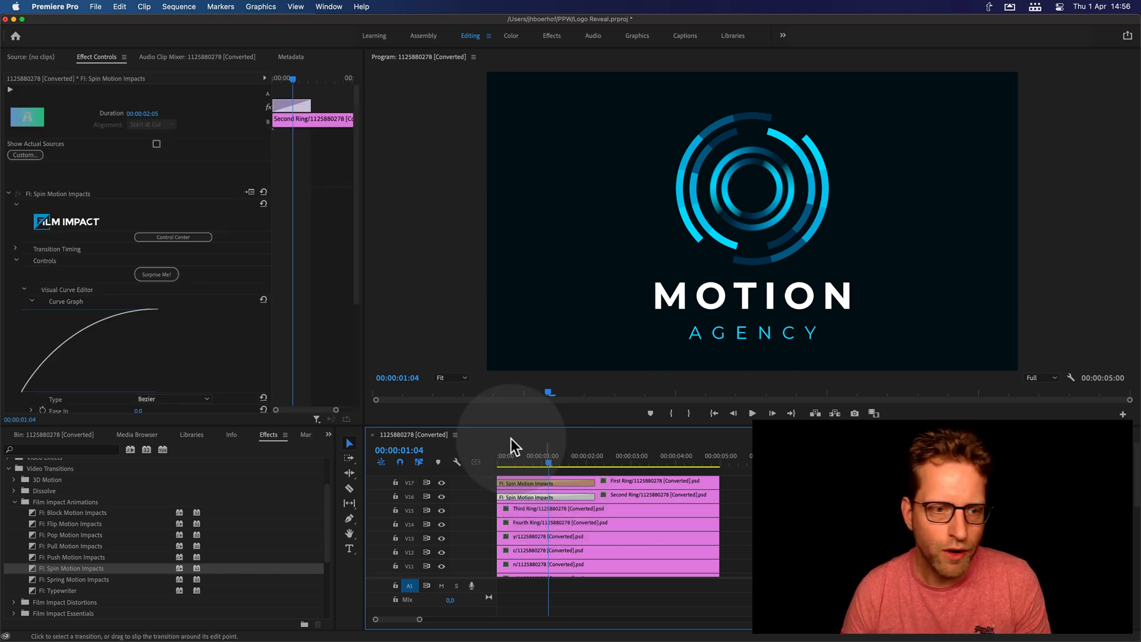
scroll("down", 3)
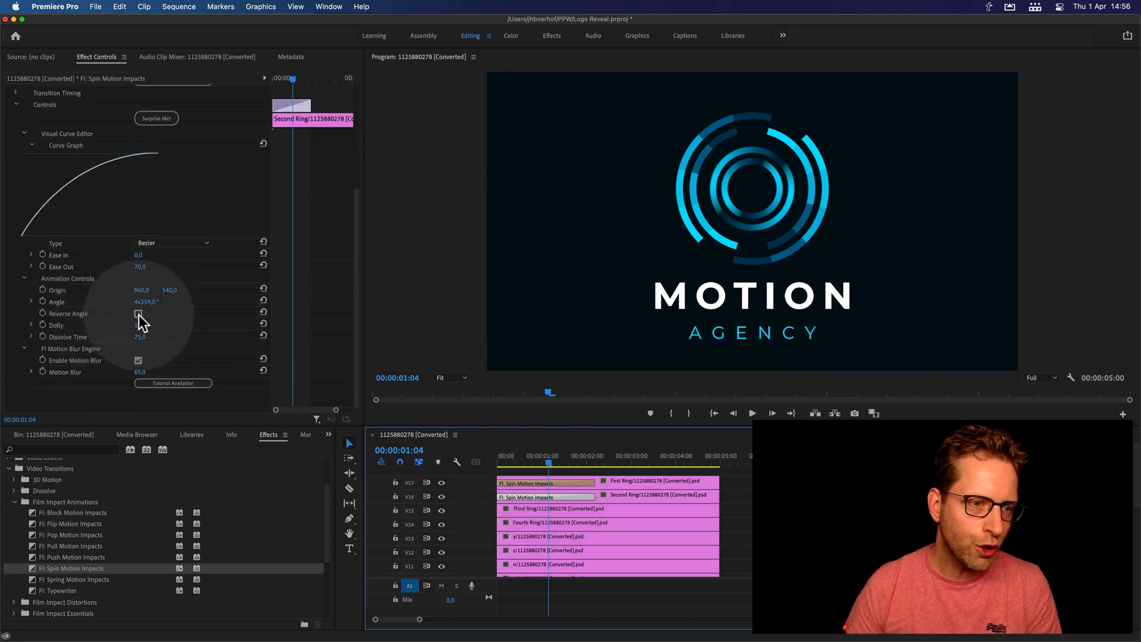
left_click(138, 313)
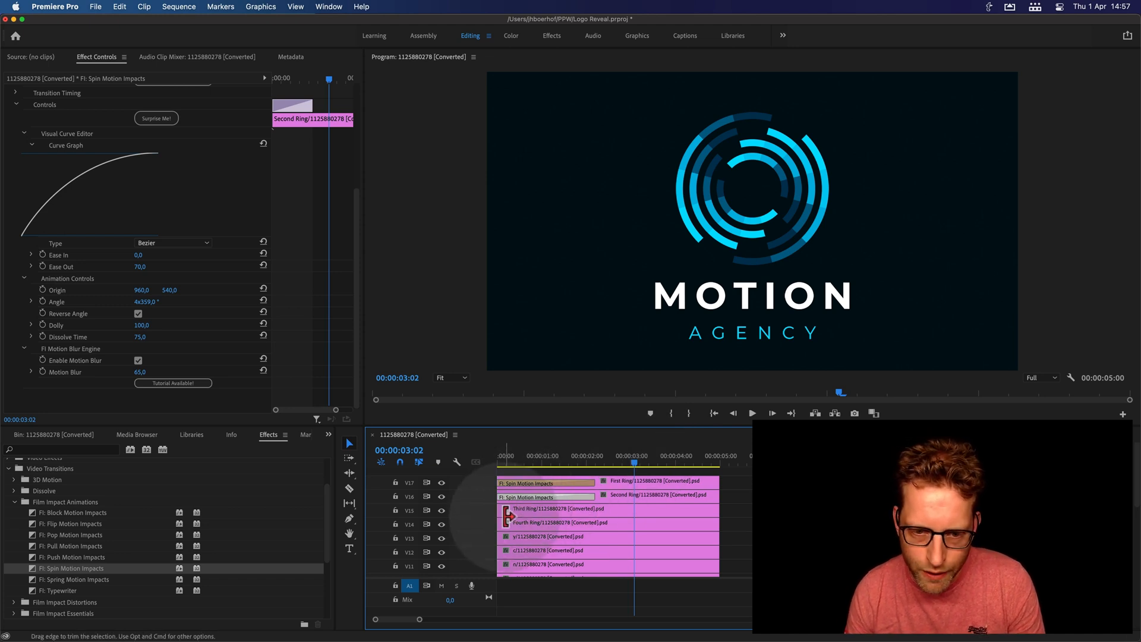
left_click(518, 497)
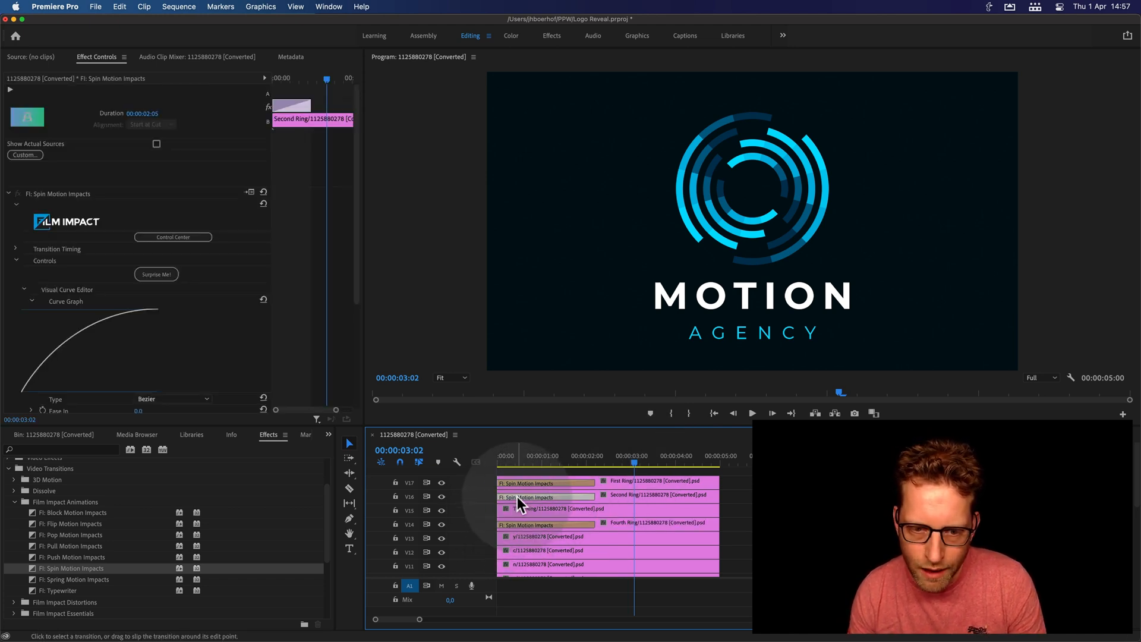
left_click(523, 524)
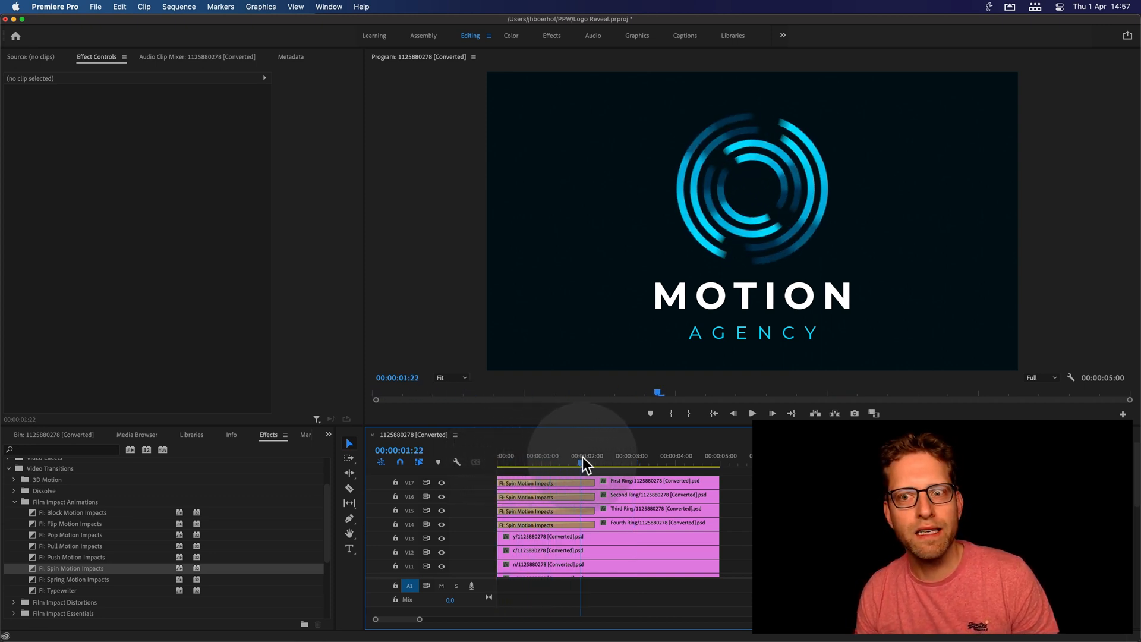
Shift the Second, Third and Fourth Ring clips right so each starts a few frames after the previous ring.
left_click_drag(581, 462, 608, 462)
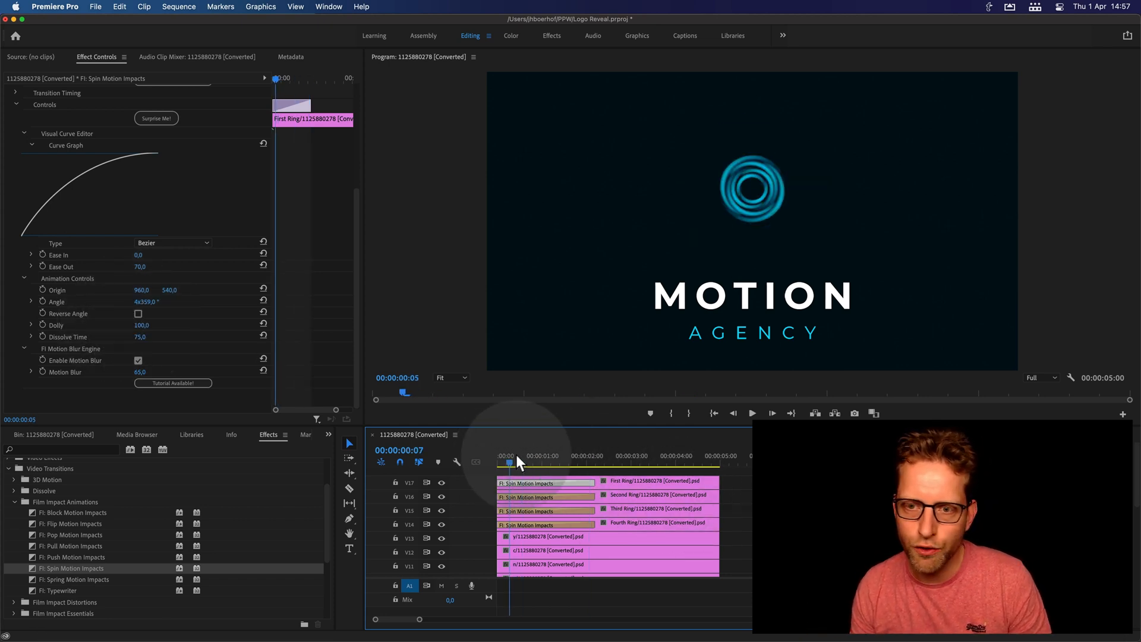
left_click(573, 462)
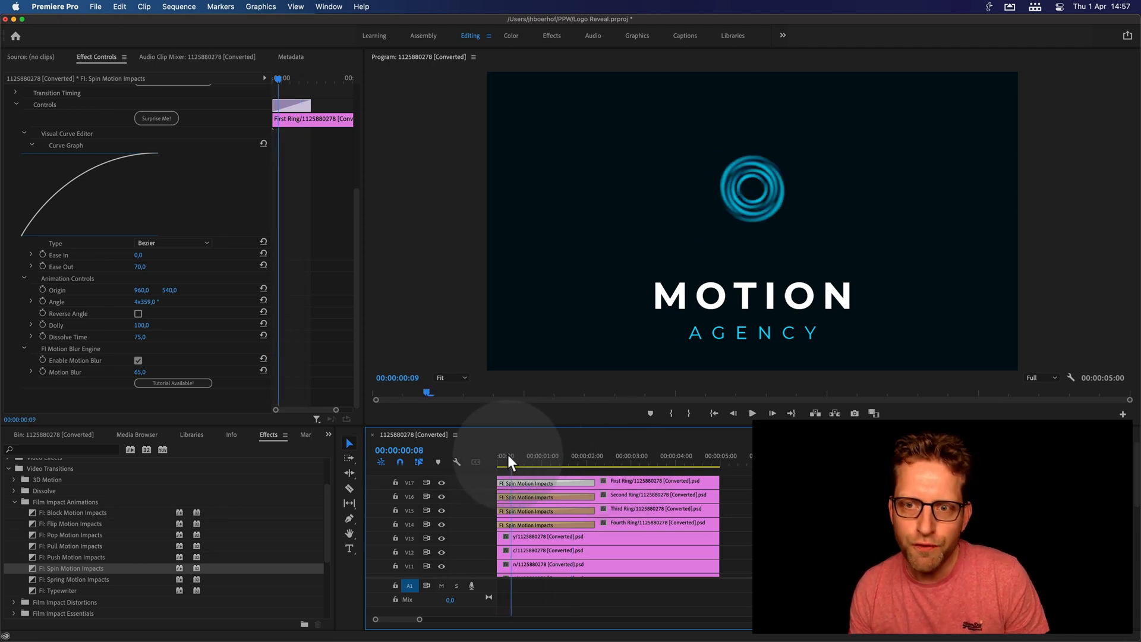
left_click(502, 455)
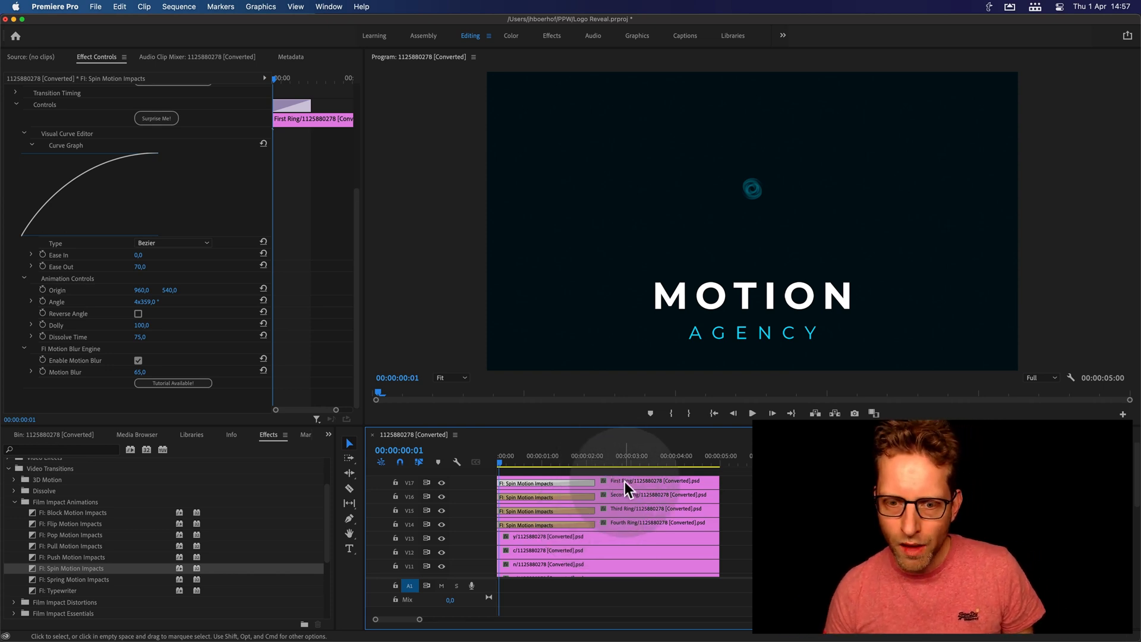
left_click(633, 497)
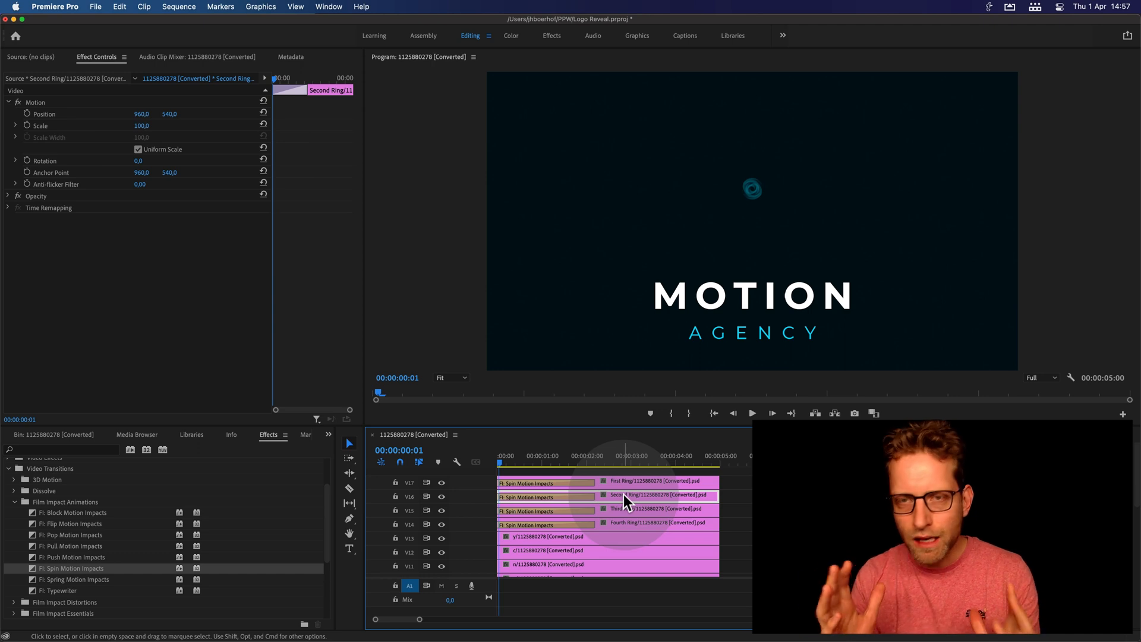
mouse_move(624, 502)
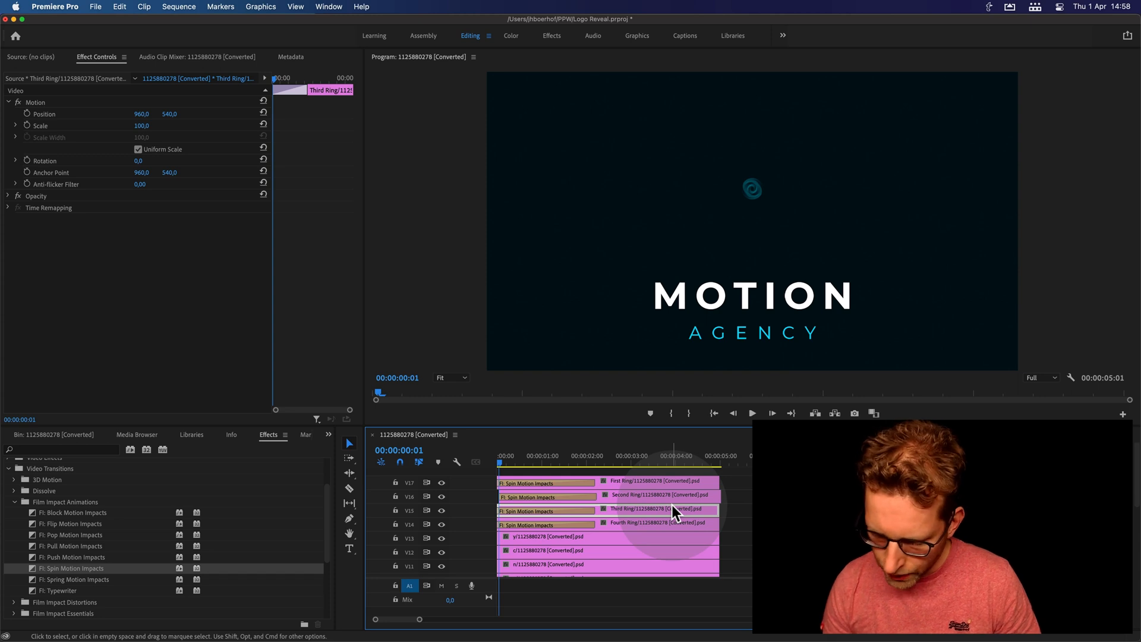
left_click(655, 523)
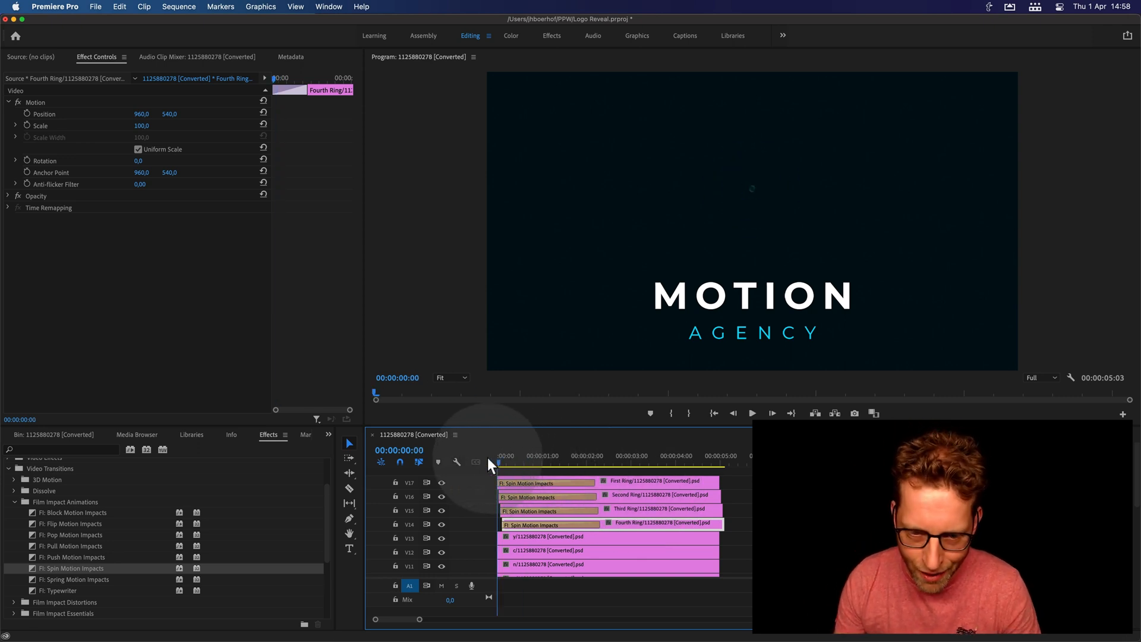
left_click(753, 412)
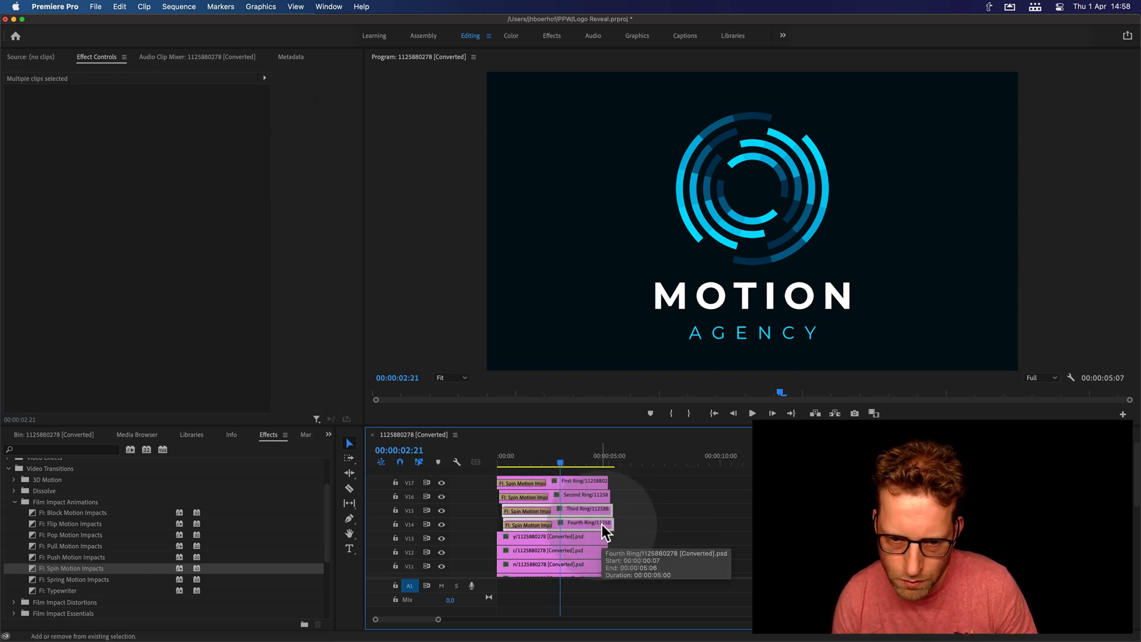
left_click(582, 523)
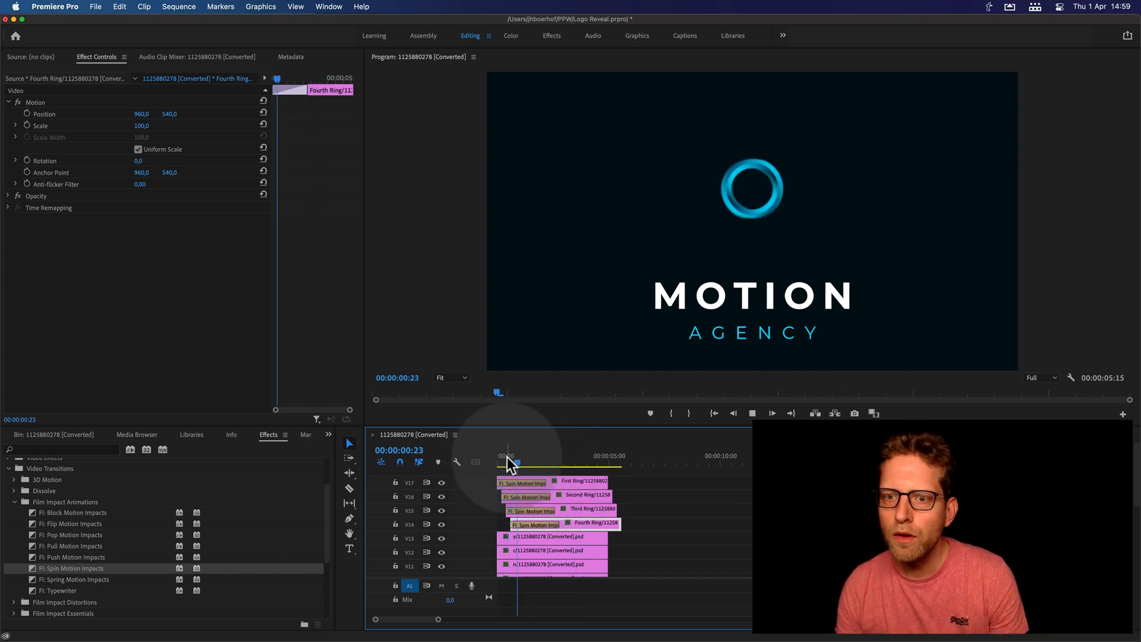
Give the first ring spin transitions a new length in Set Transition Duration, entering 120.
left_click(549, 465)
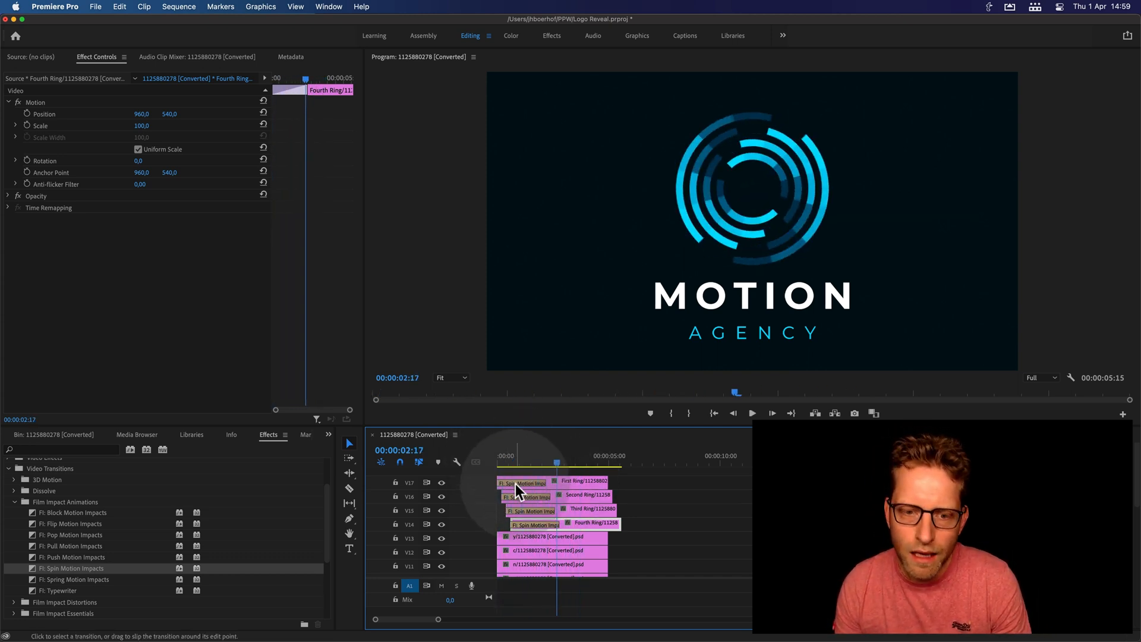
double_click(520, 484)
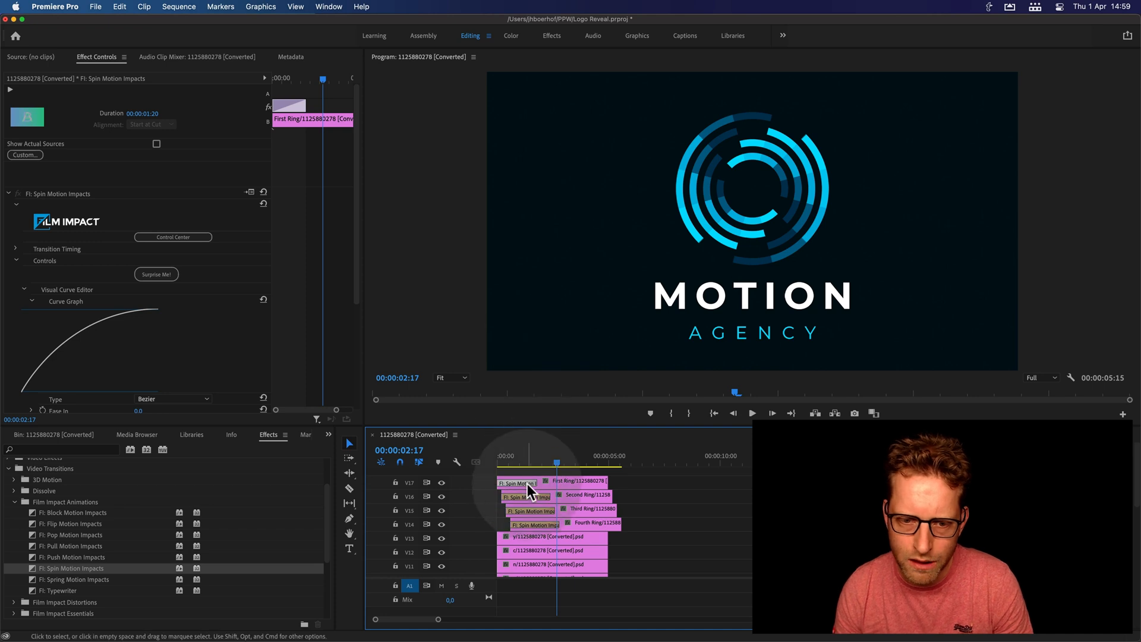
left_click(531, 497)
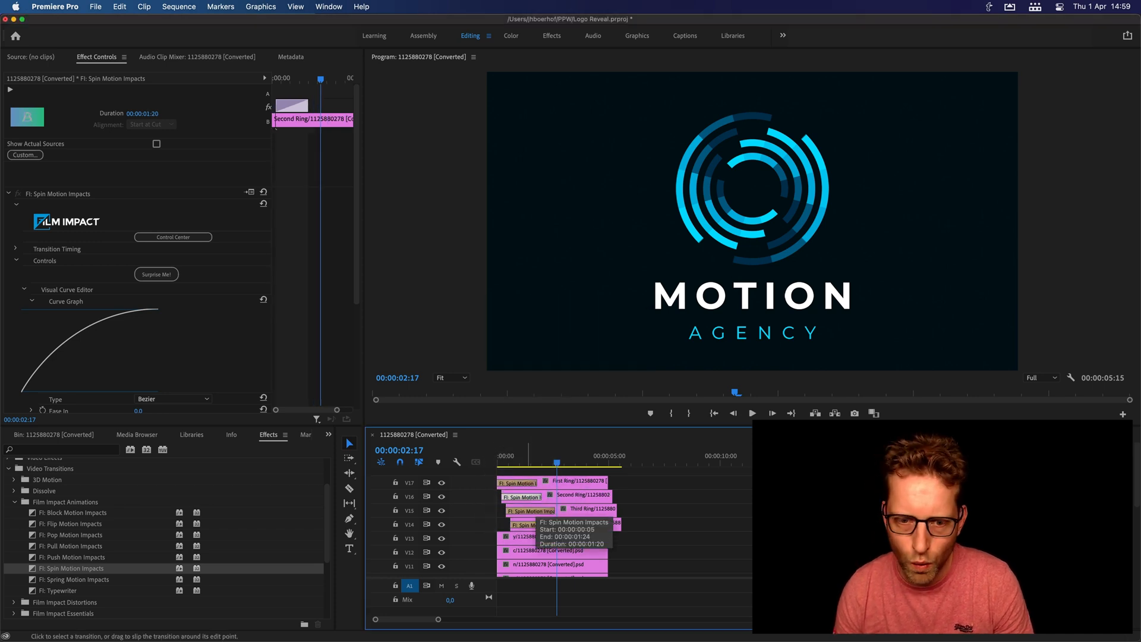
double_click(534, 510)
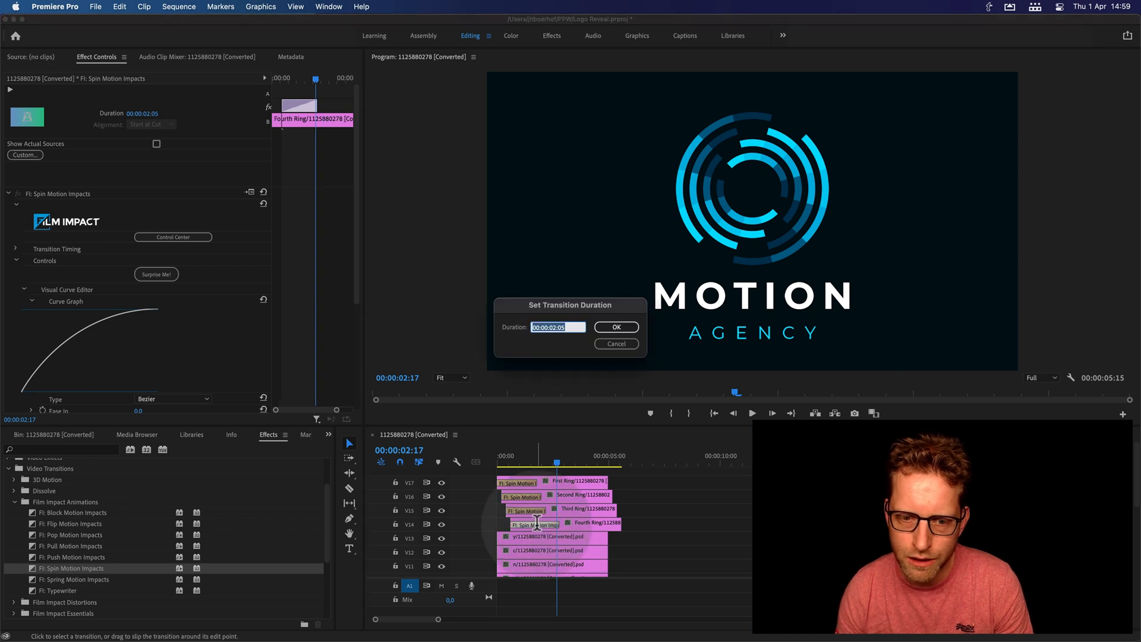
type("120")
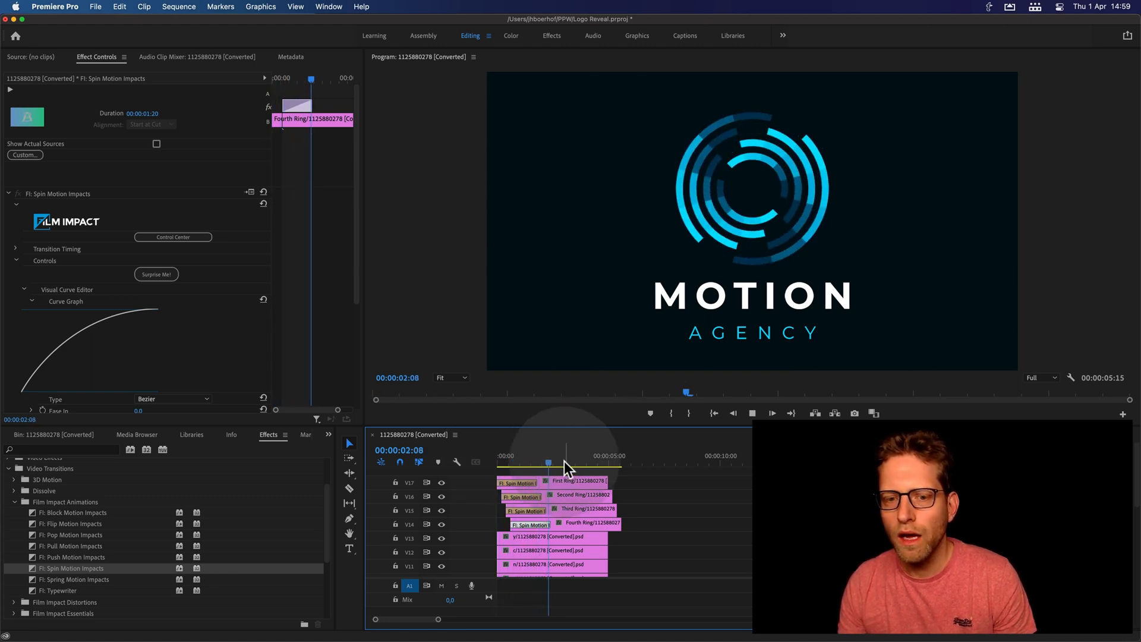
double_click(517, 482)
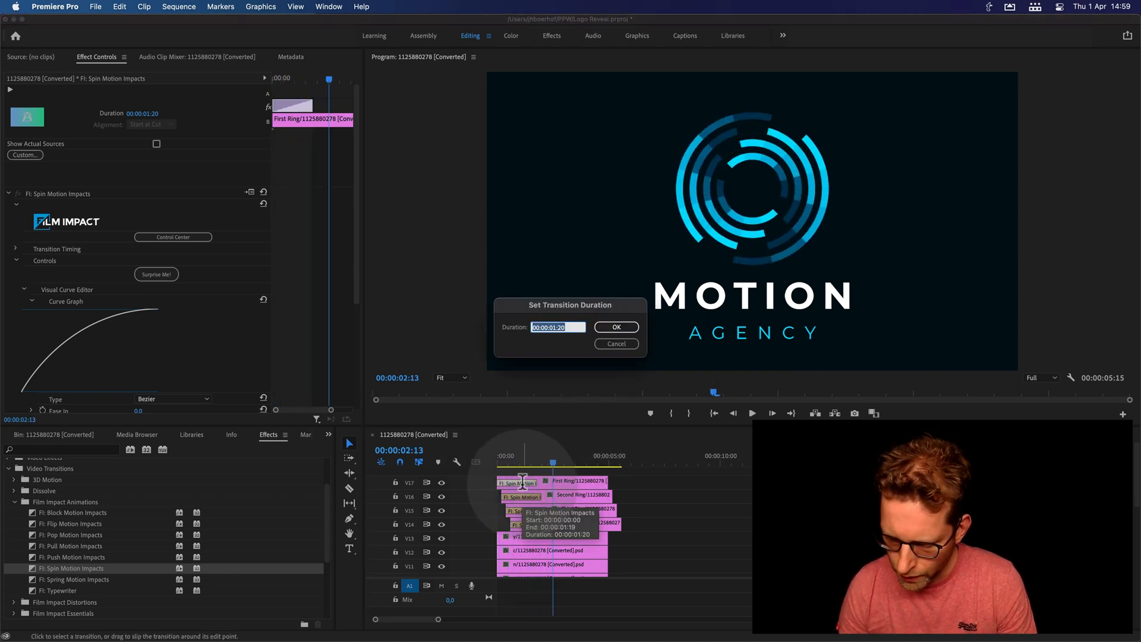
left_click(614, 327)
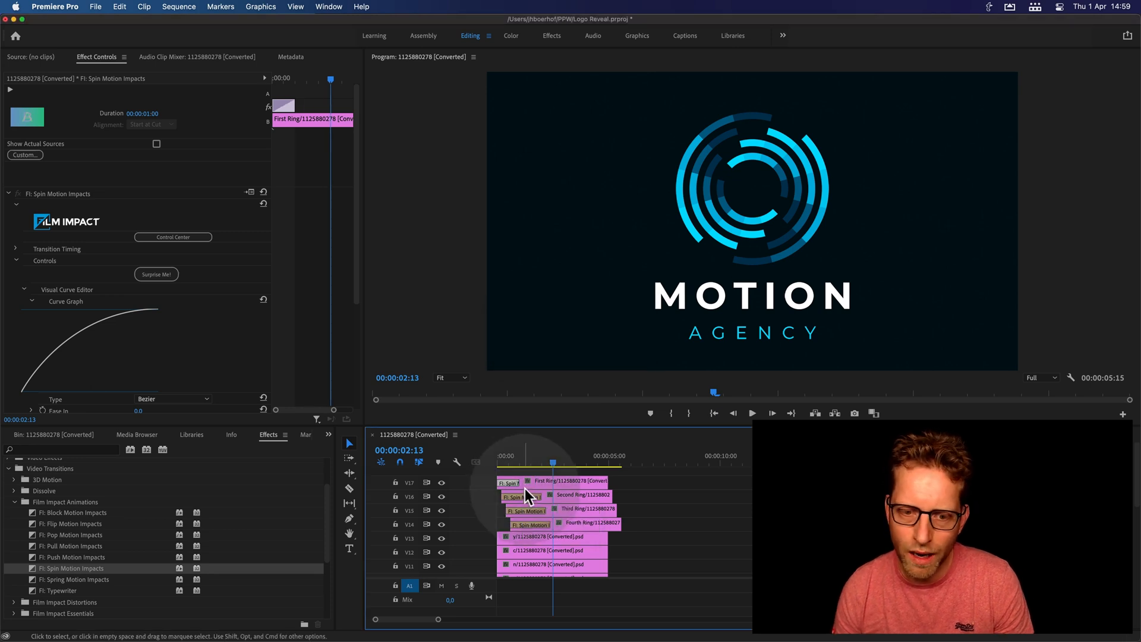
Set the remaining ring spin transitions to about one second, entering 1, and return to the sequence start.
double_click(513, 480)
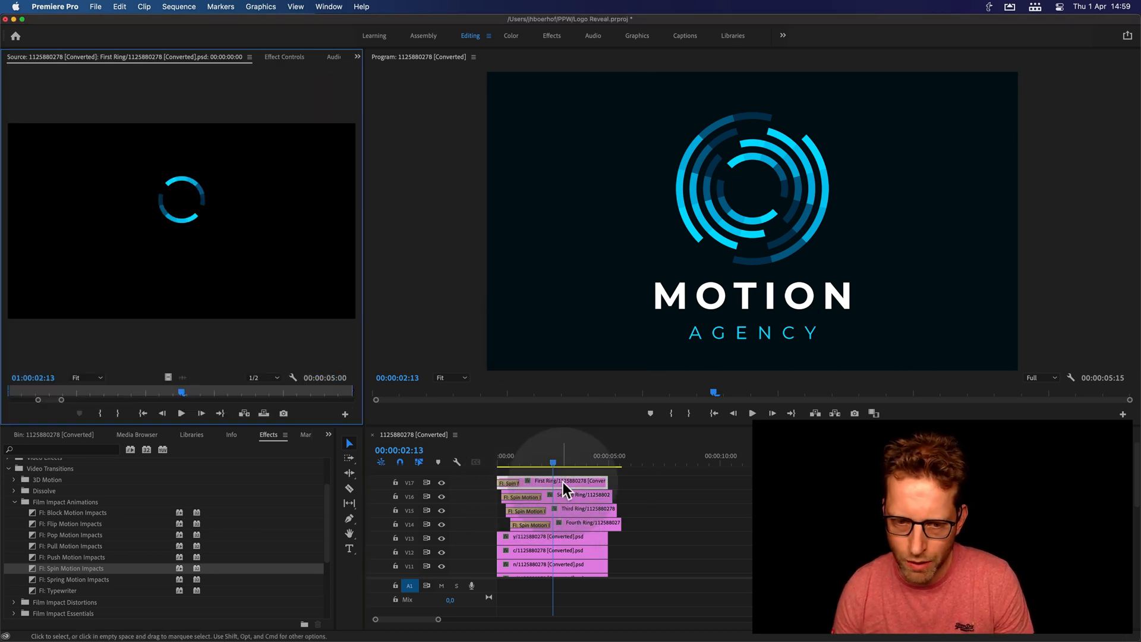
double_click(510, 481)
type("10")
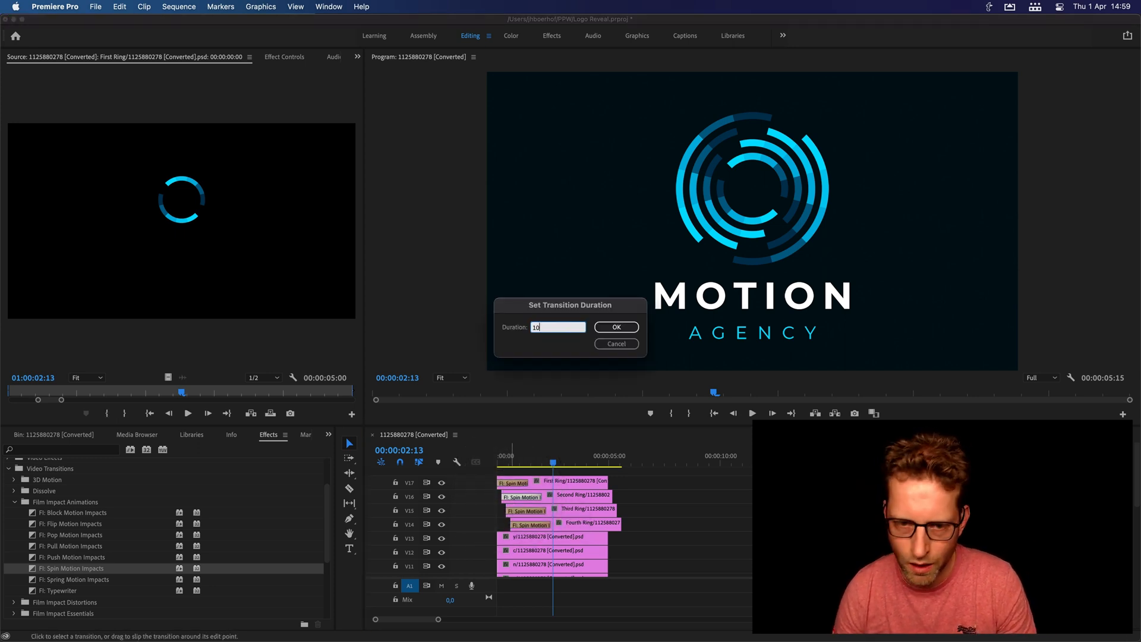
left_click(614, 325)
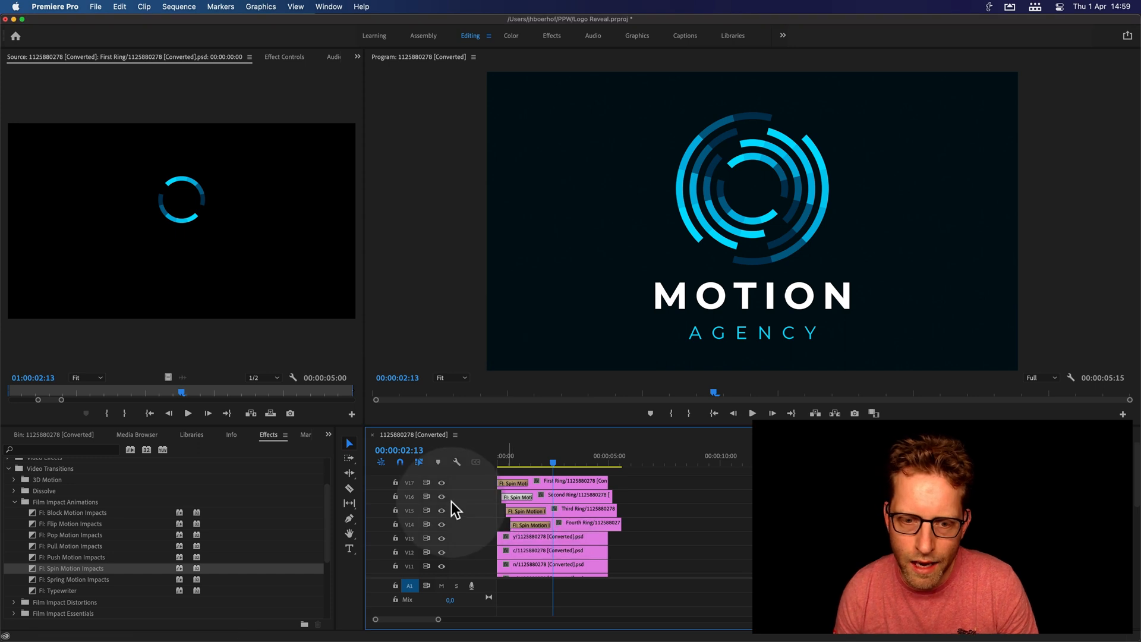
double_click(517, 496)
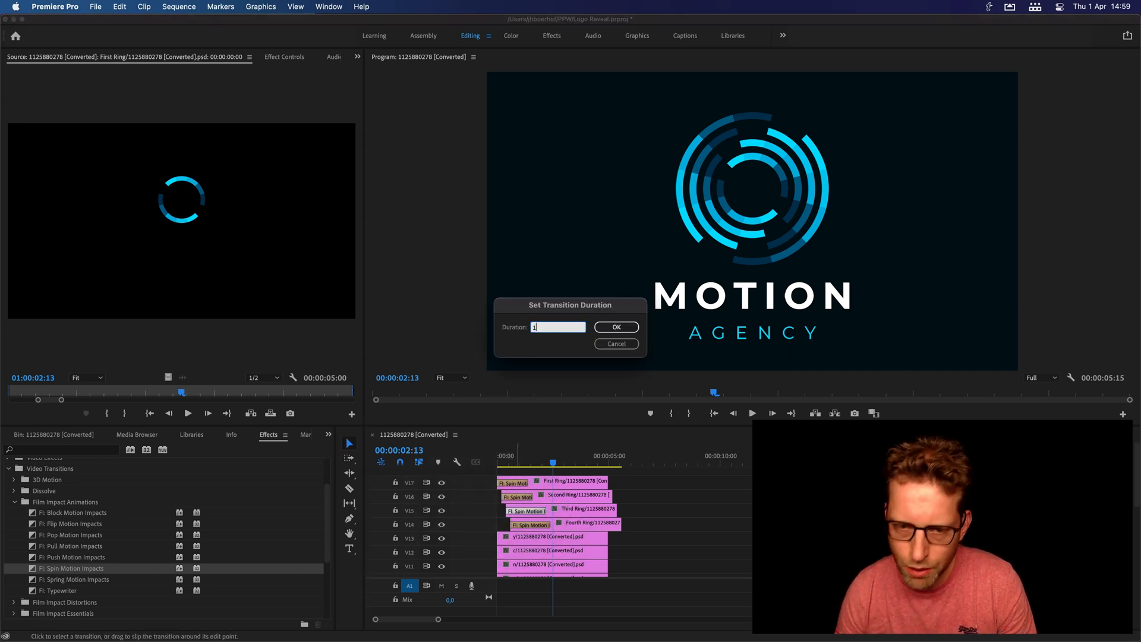
left_click(615, 325)
type("00")
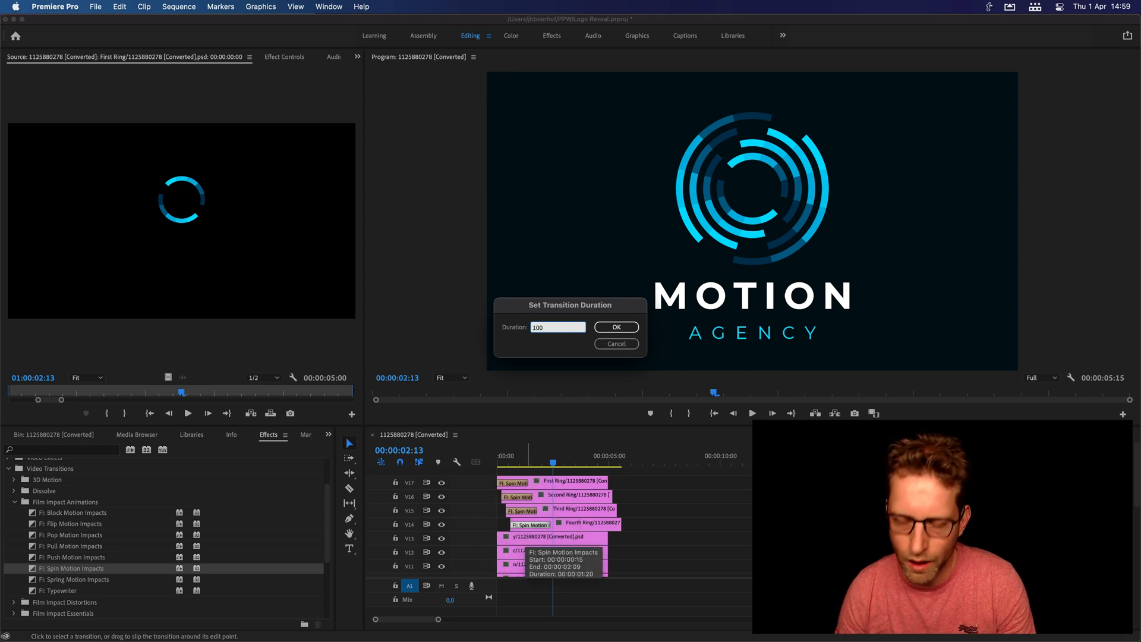
type("1")
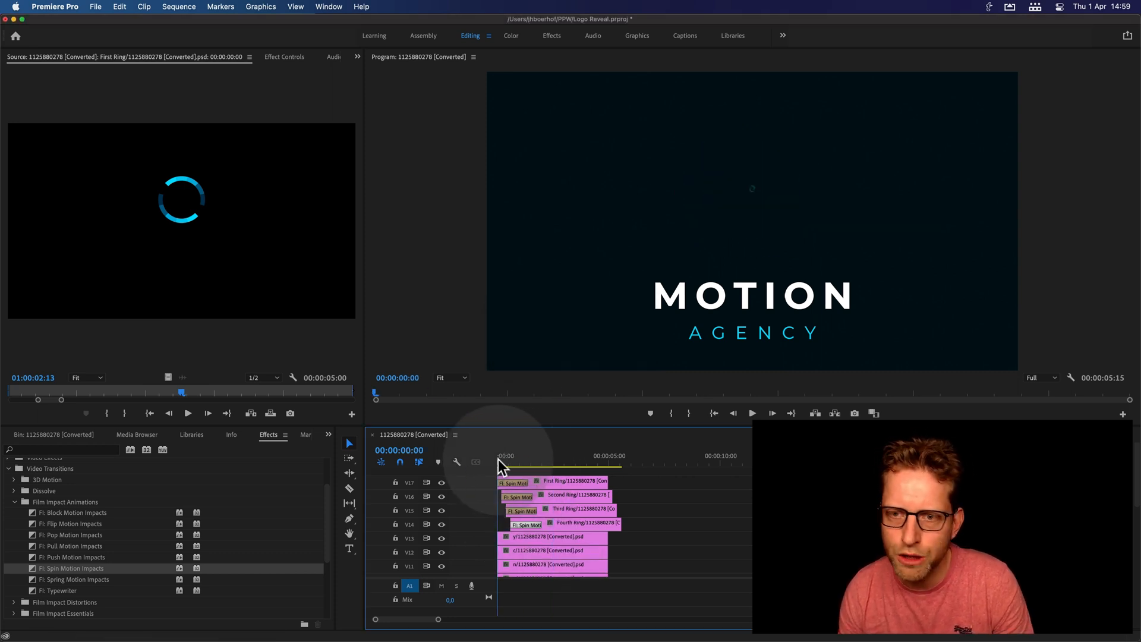
left_click(751, 412)
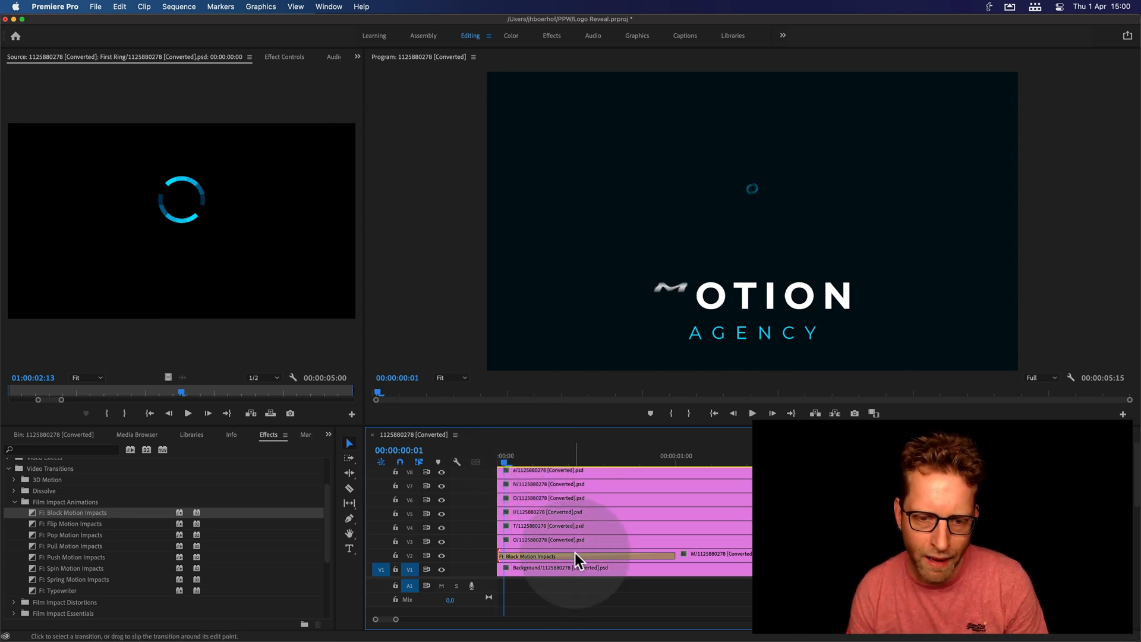
Scrub the Depth and Rotations values of the Block Motion Impacts transition on the M clip.
left_click(284, 57)
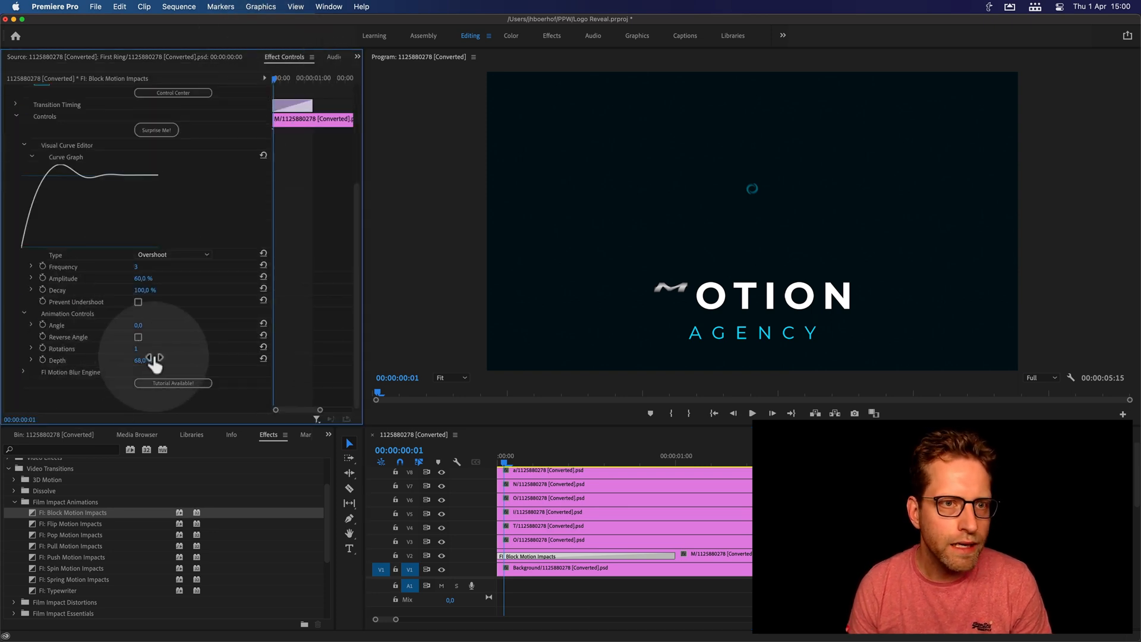
left_click_drag(142, 358, 135, 359)
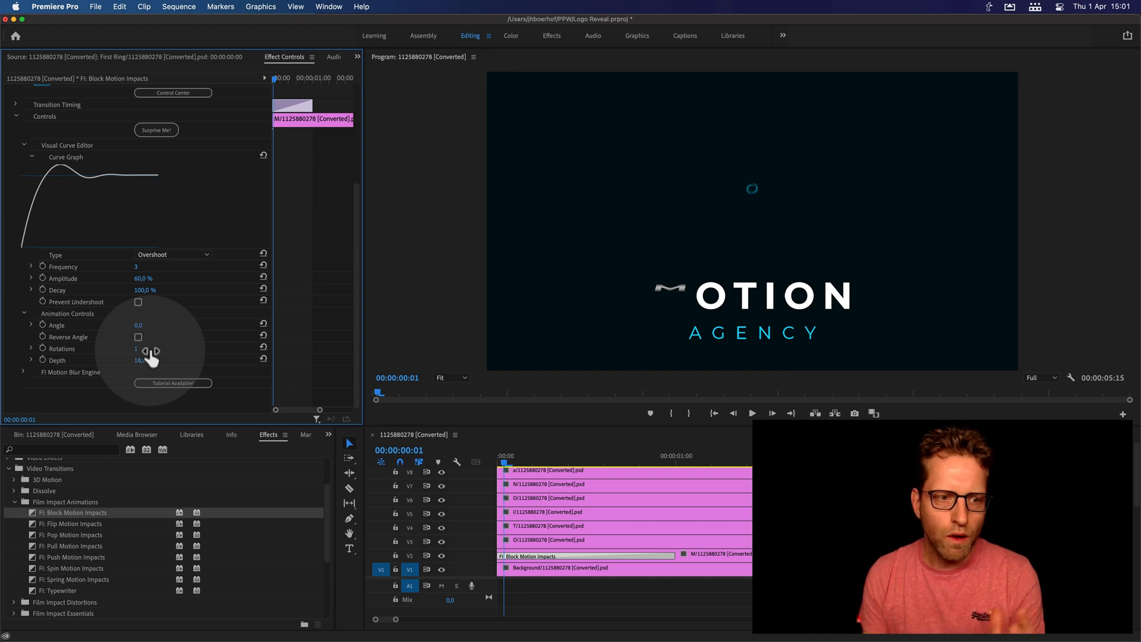
left_click(150, 359)
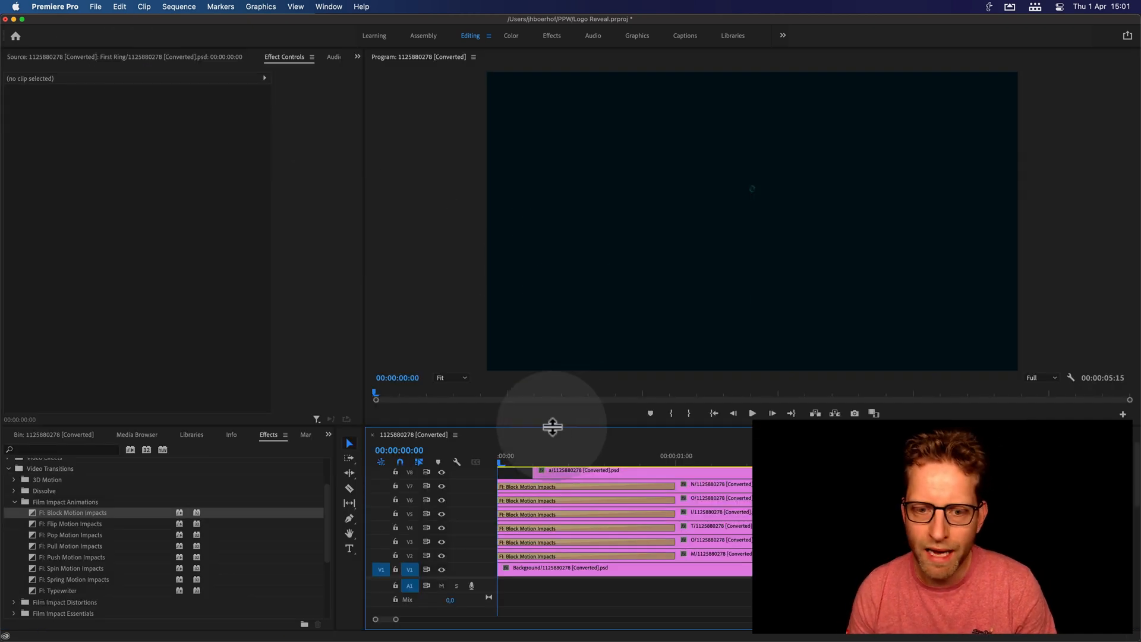
Offset the O, T, I, O, N letter clips progressively later and preview the letters flipping in sequence.
left_click(510, 461)
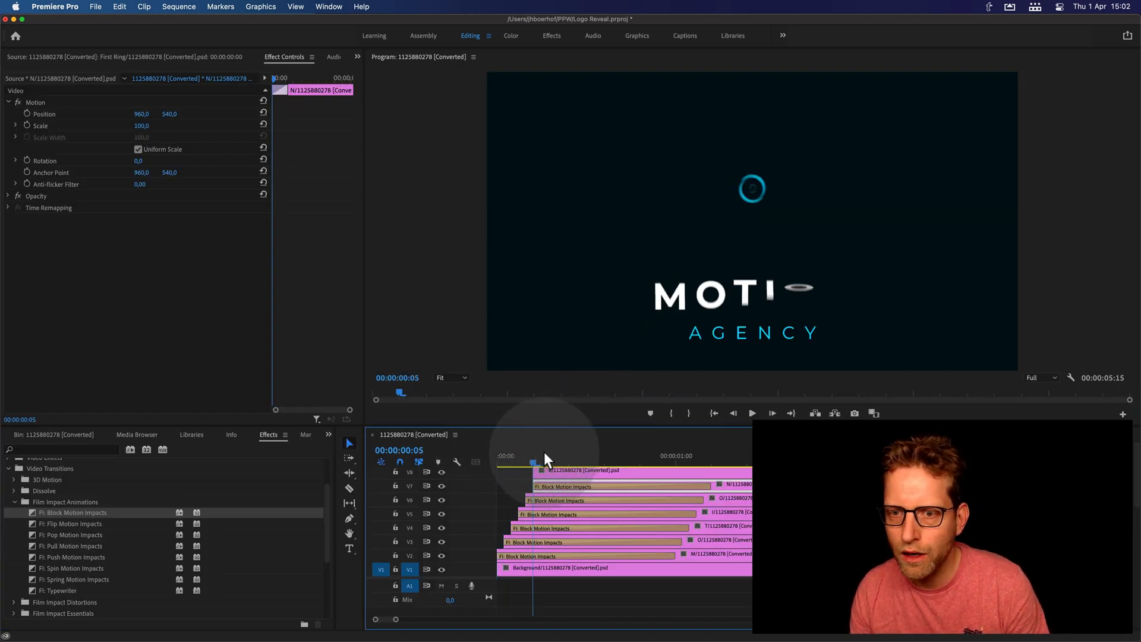
left_click_drag(535, 455, 654, 455)
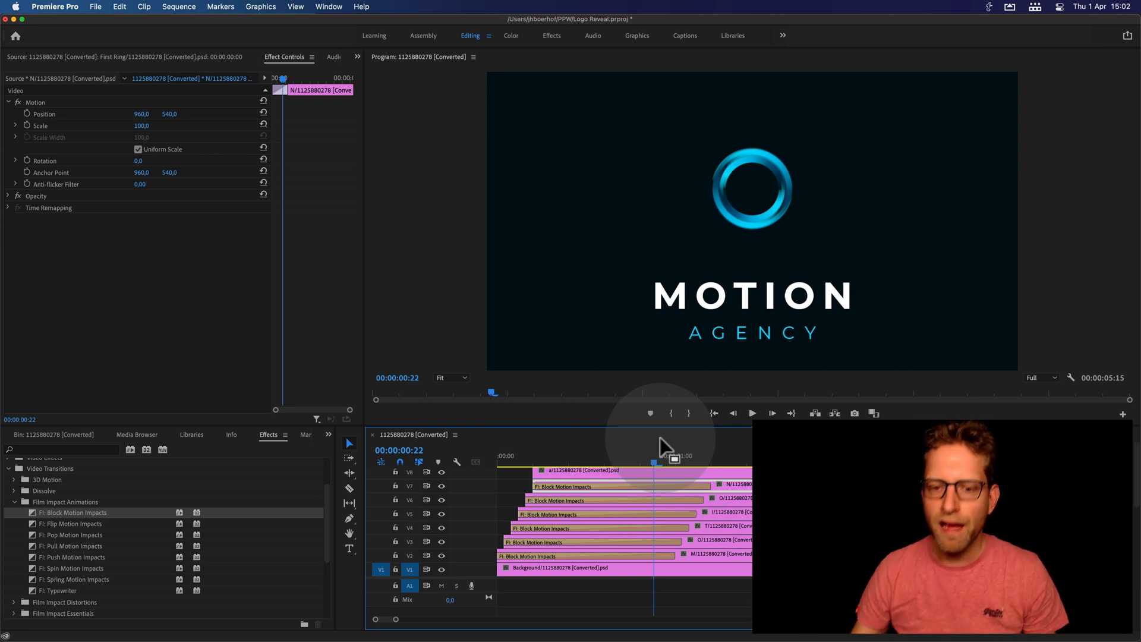
left_click(507, 456)
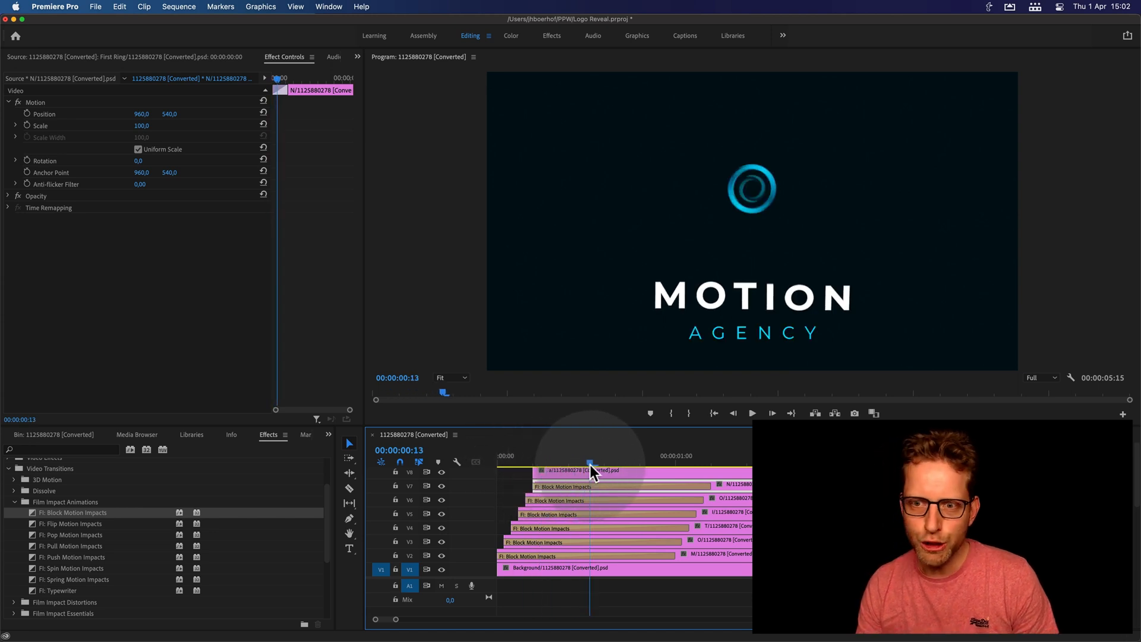
left_click_drag(589, 462, 644, 463)
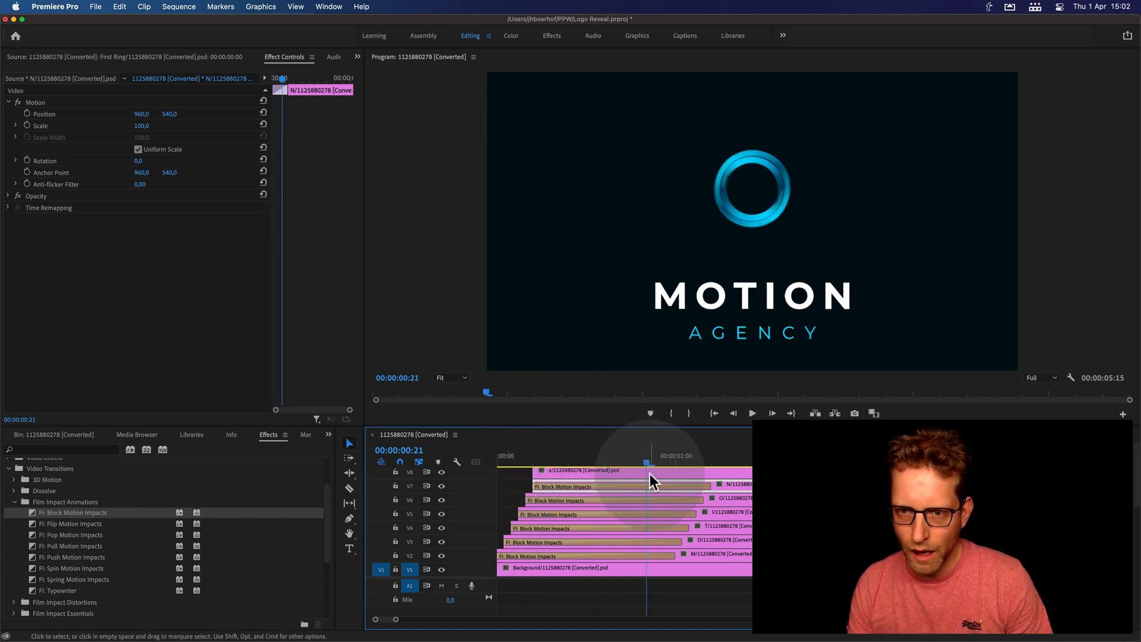
mouse_move(652, 481)
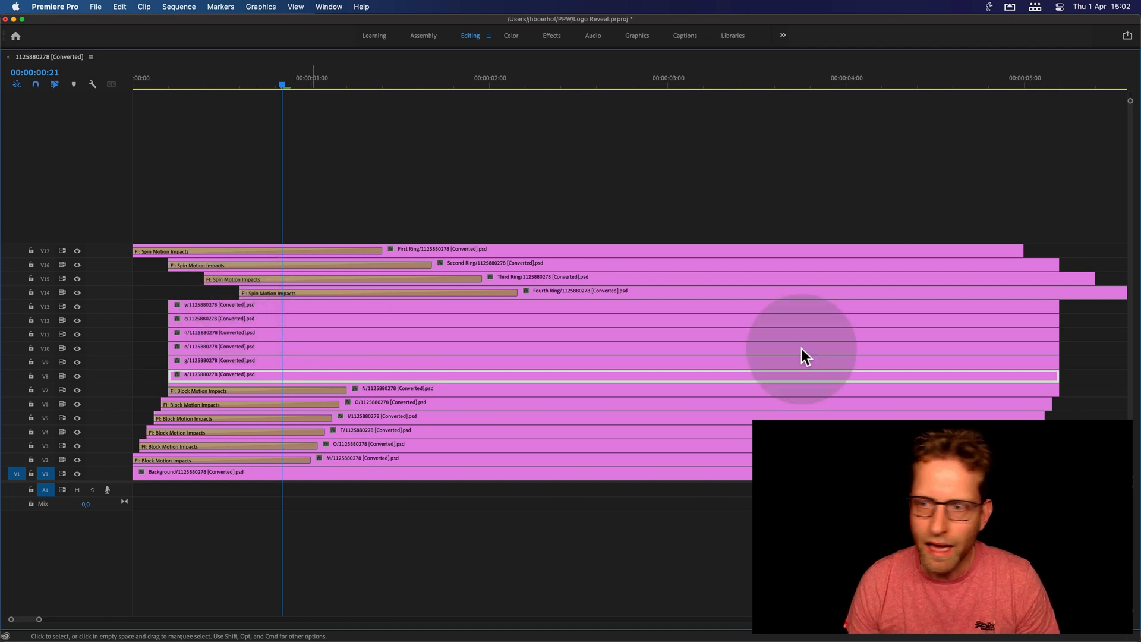
mouse_move(480, 313)
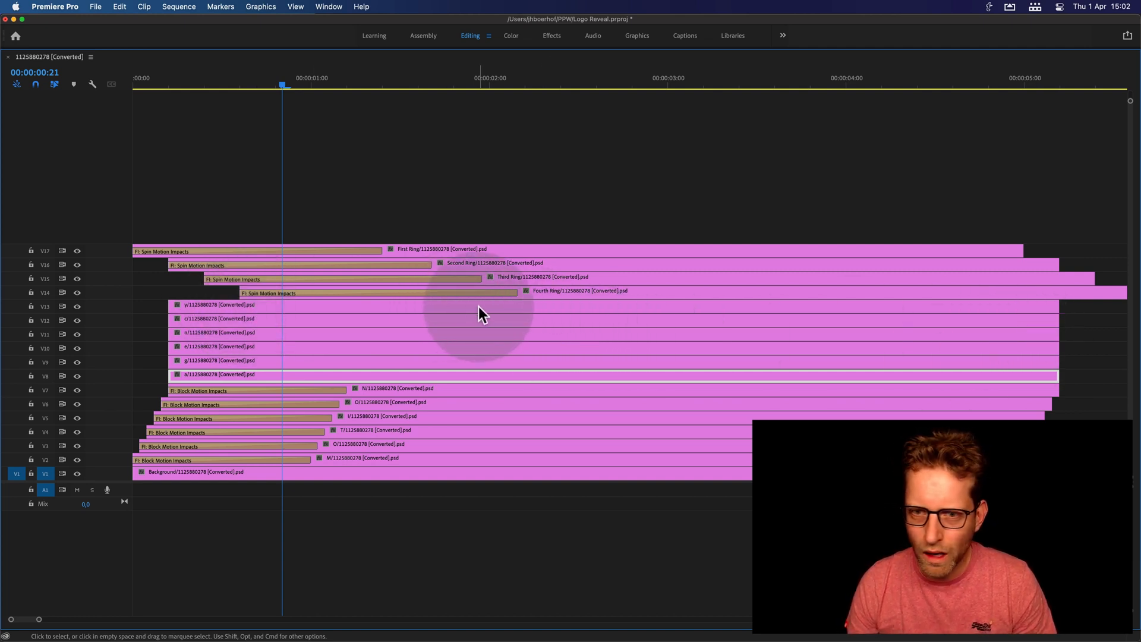
mouse_move(480, 314)
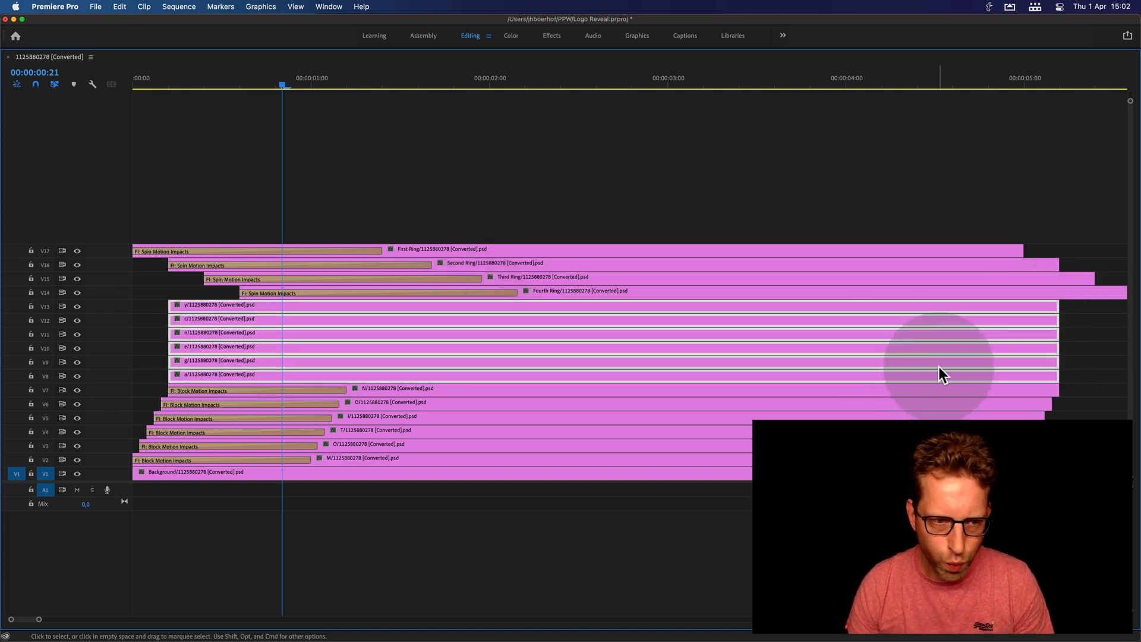
Nest the selected AGENCY letter clips into a single sequence named Agency.
right_click(942, 373)
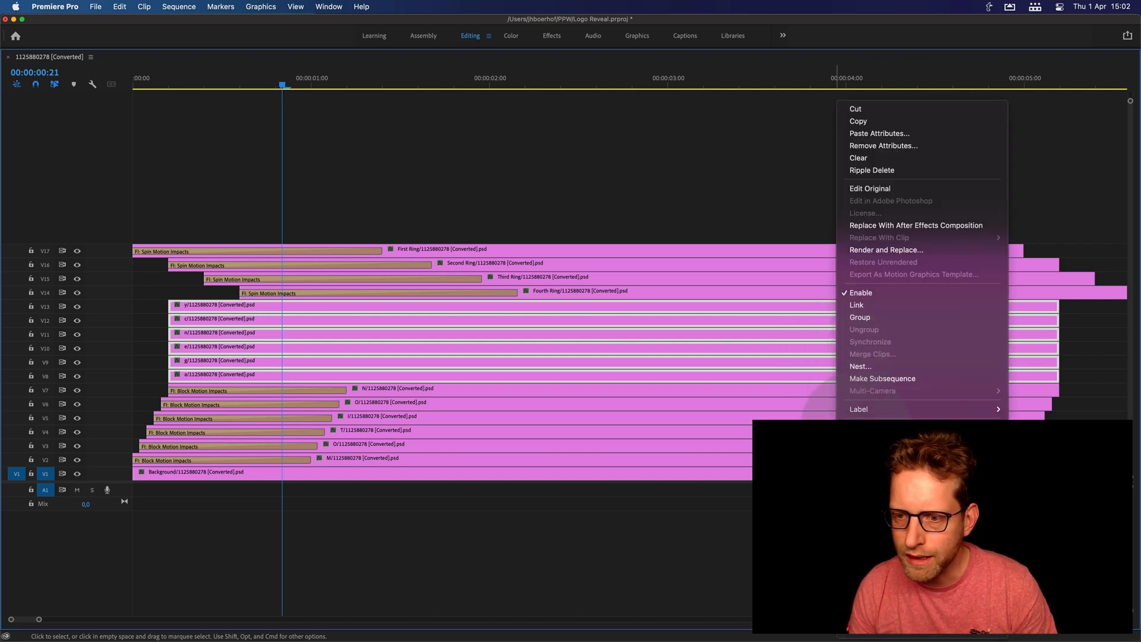
left_click(860, 366)
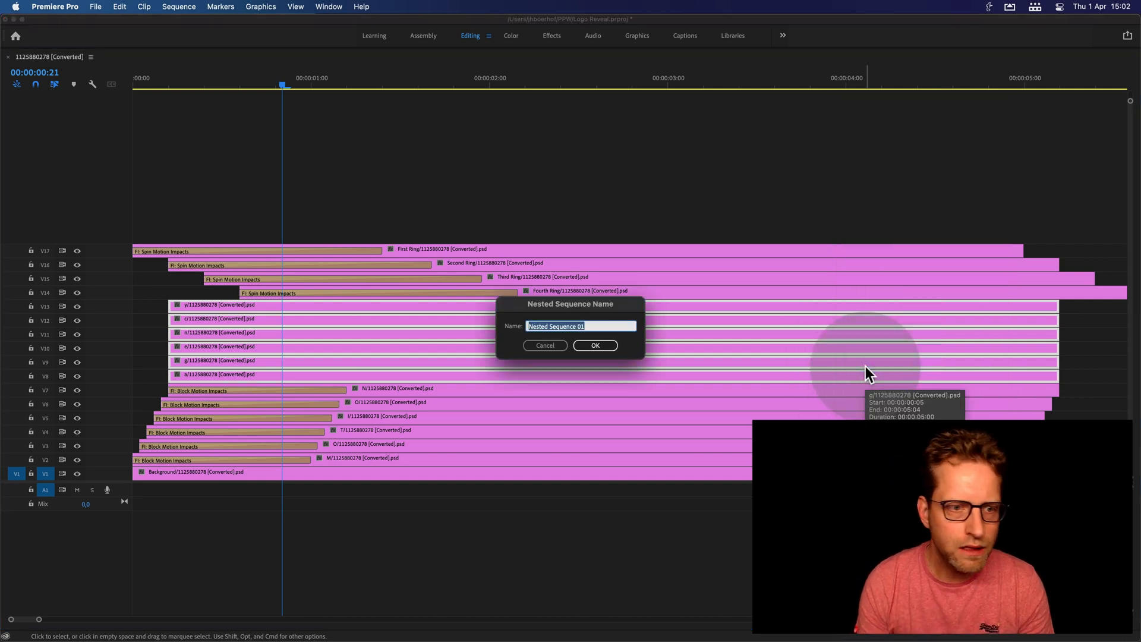
type("Agency")
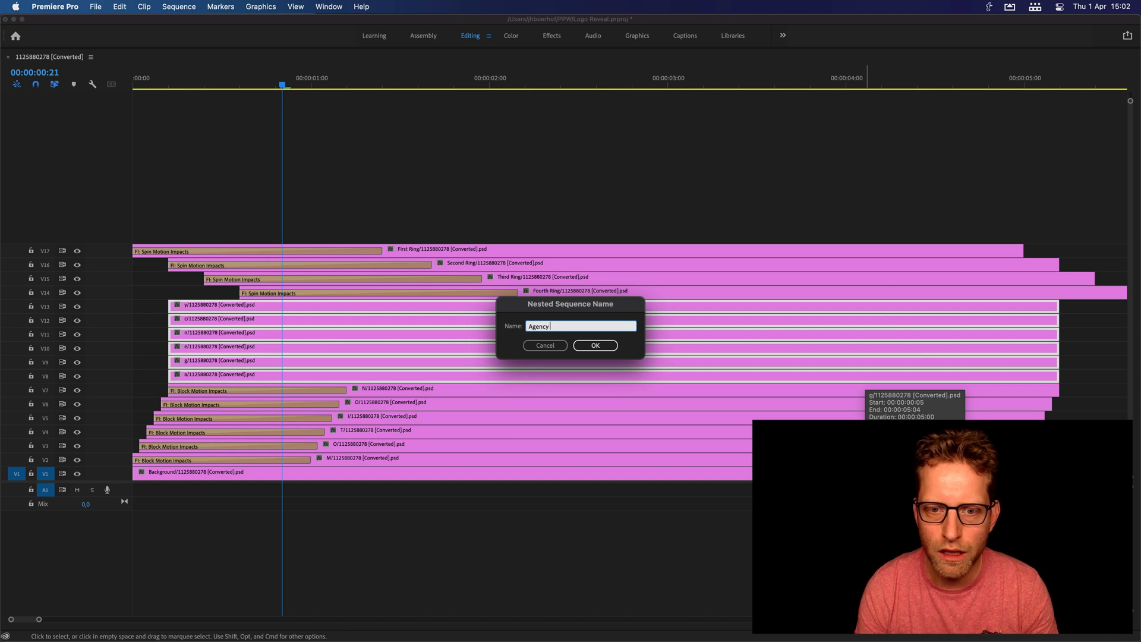
left_click(594, 344)
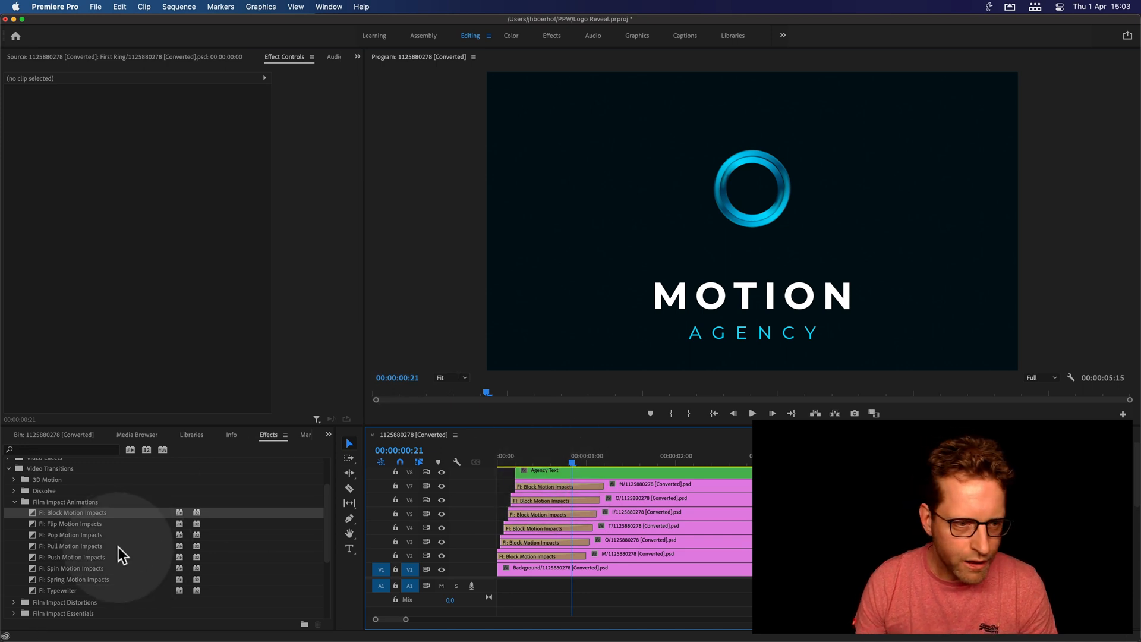
Apply Block Motion Impacts to the Agency Text clip and set its curve type to Bezier.
left_click_drag(79, 513, 532, 487)
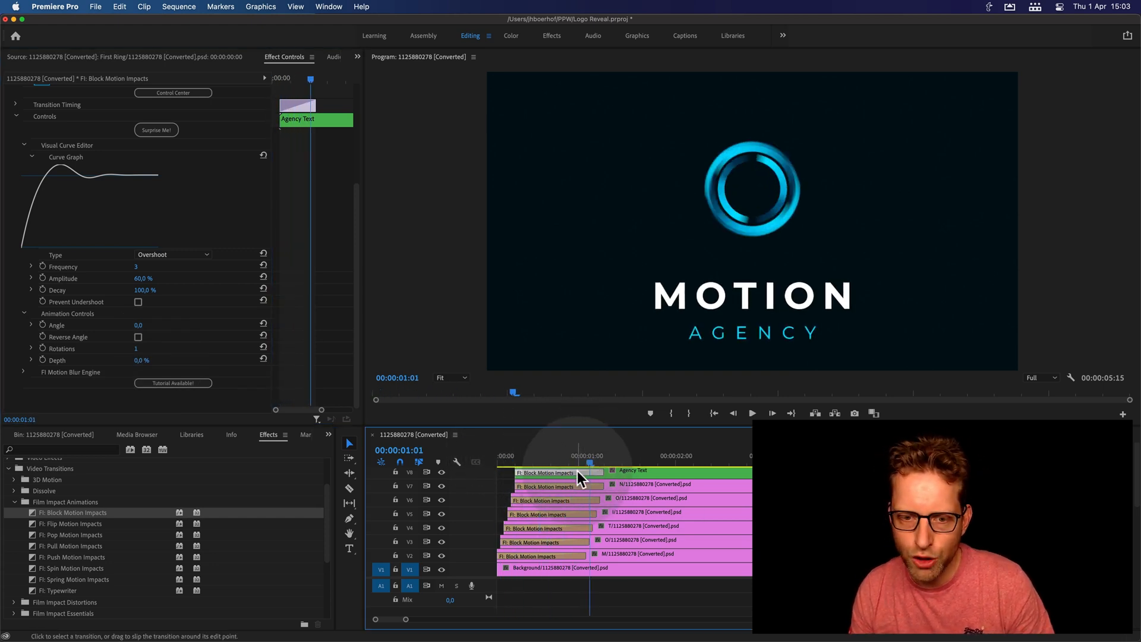
left_click(173, 254)
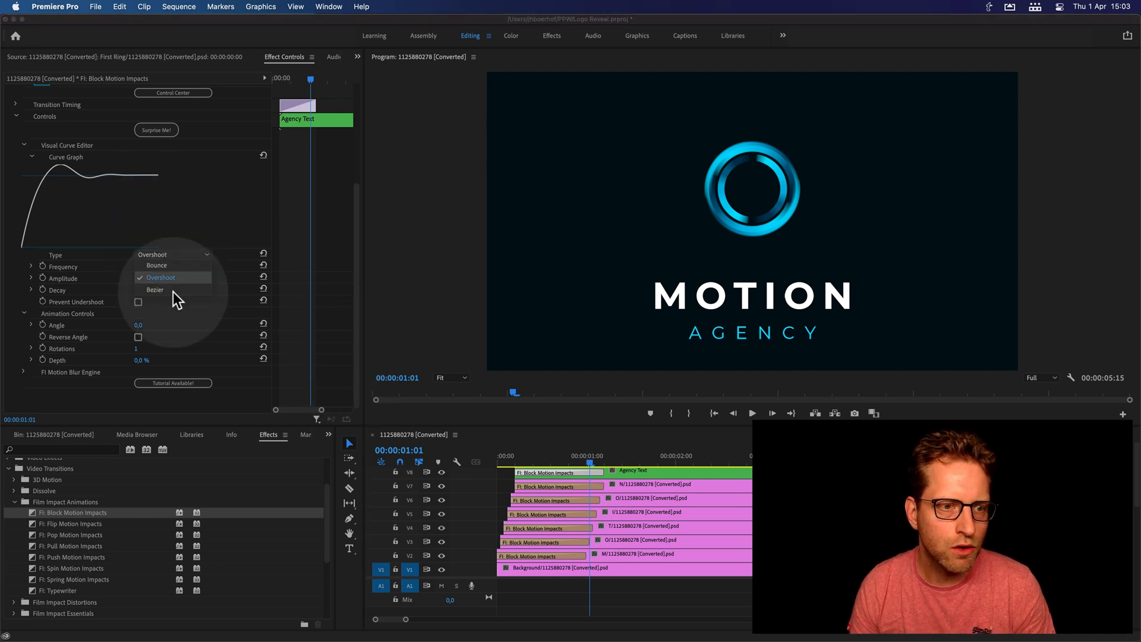
left_click(155, 290)
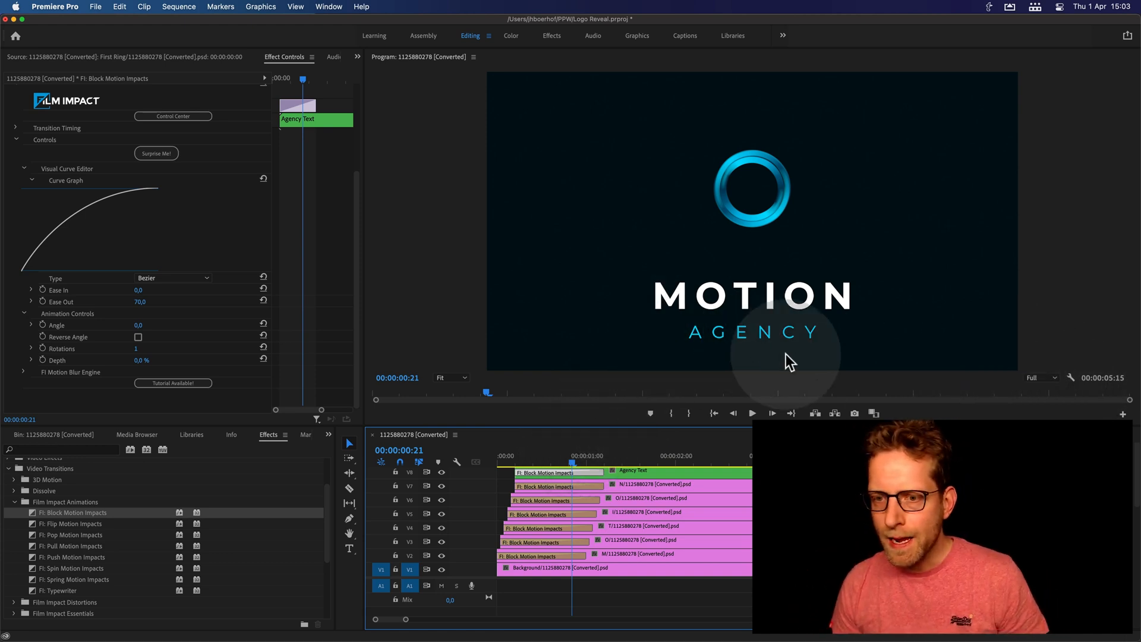
mouse_move(542, 466)
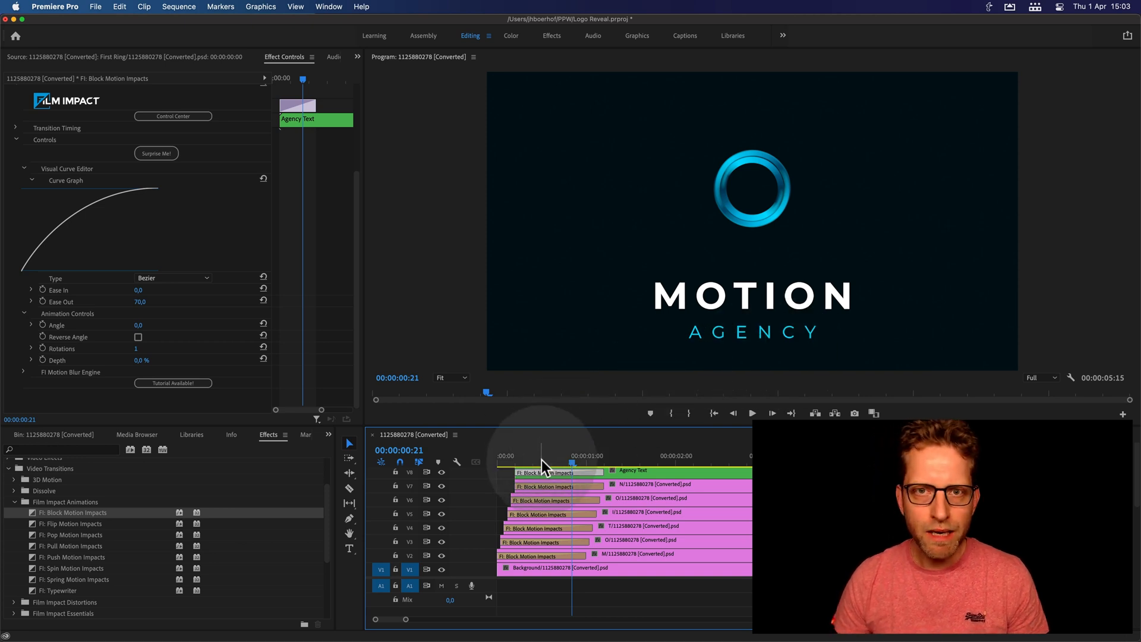
Save the project, set playback resolution to 1/2 and play the logo animation through.
key("cmd+s")
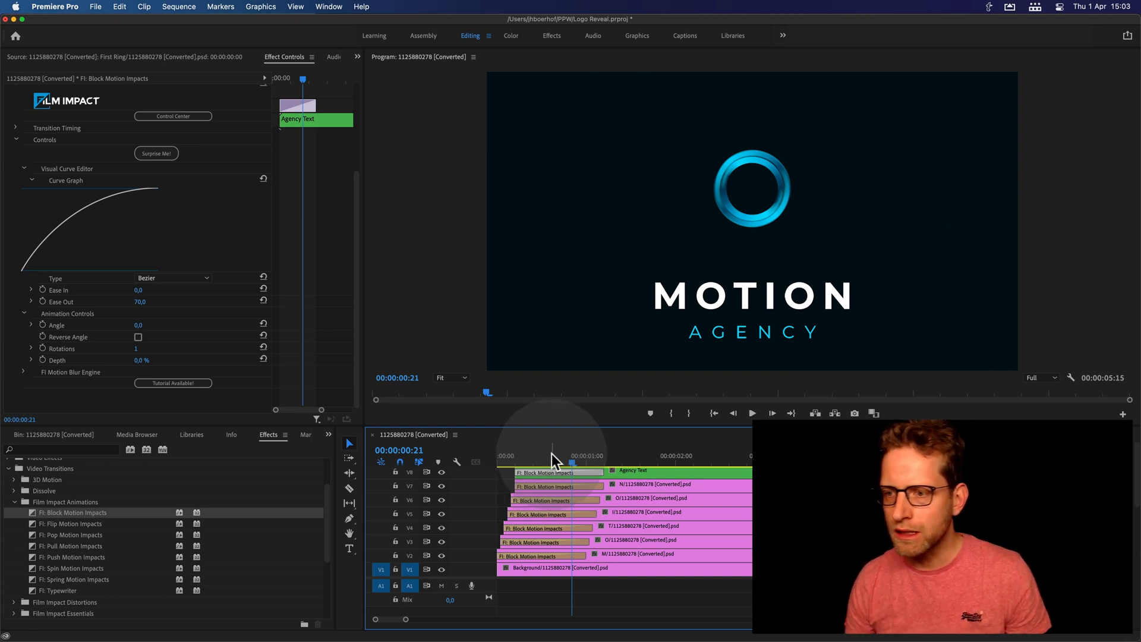
left_click(1040, 377)
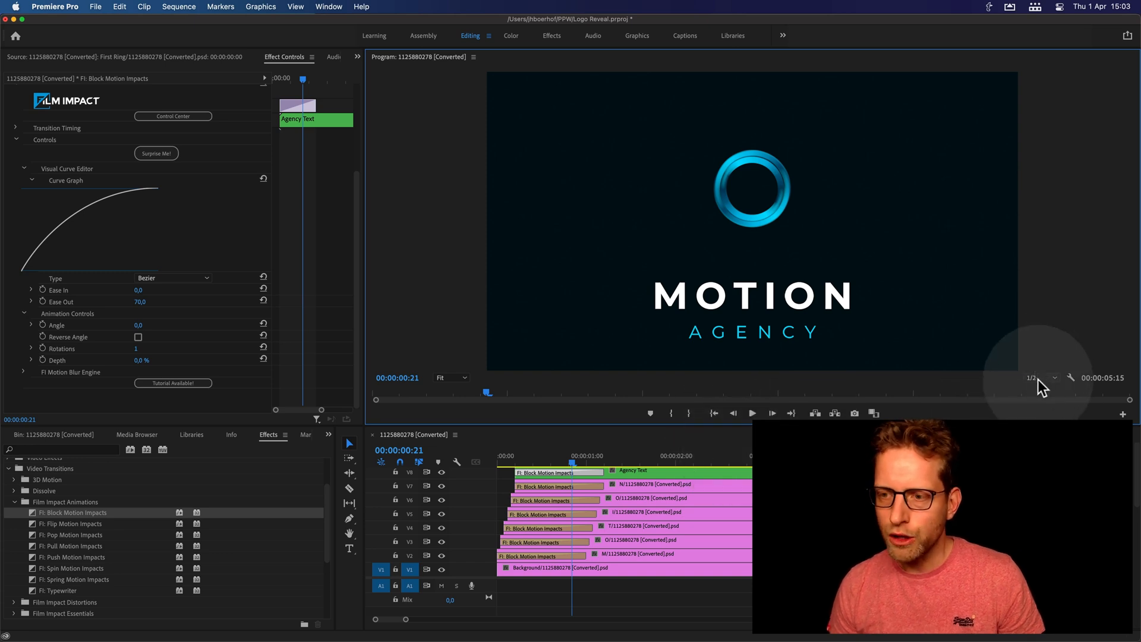
mouse_move(1032, 385)
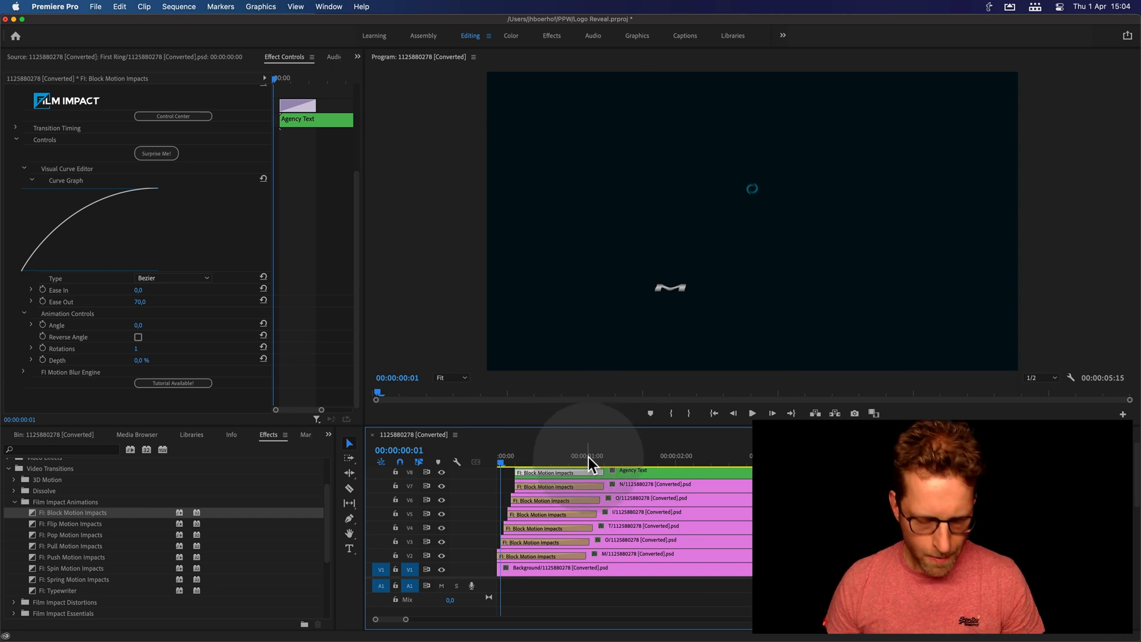
left_click(751, 412)
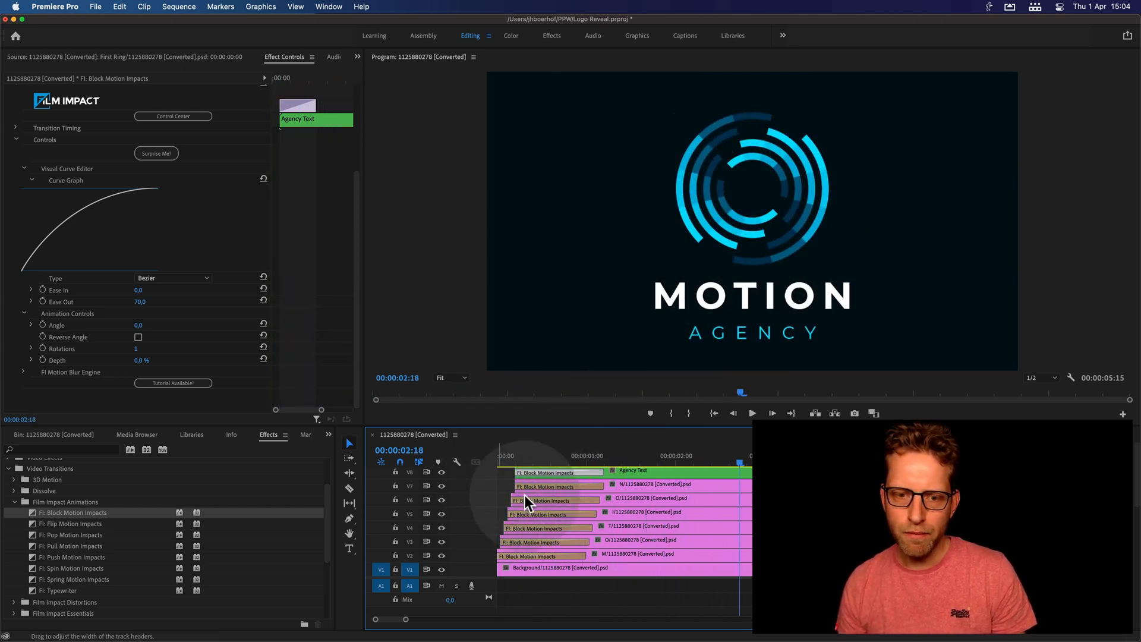
left_click(573, 455)
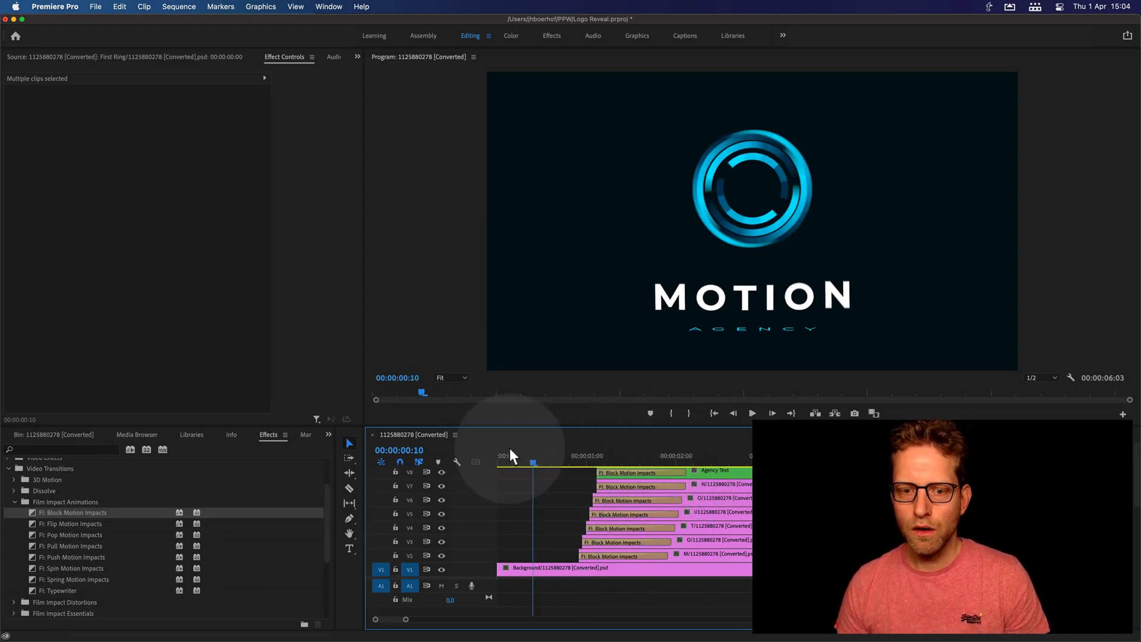
Shift the letter and Agency Text clips later so they follow the rings, then replay from the start.
left_click(751, 413)
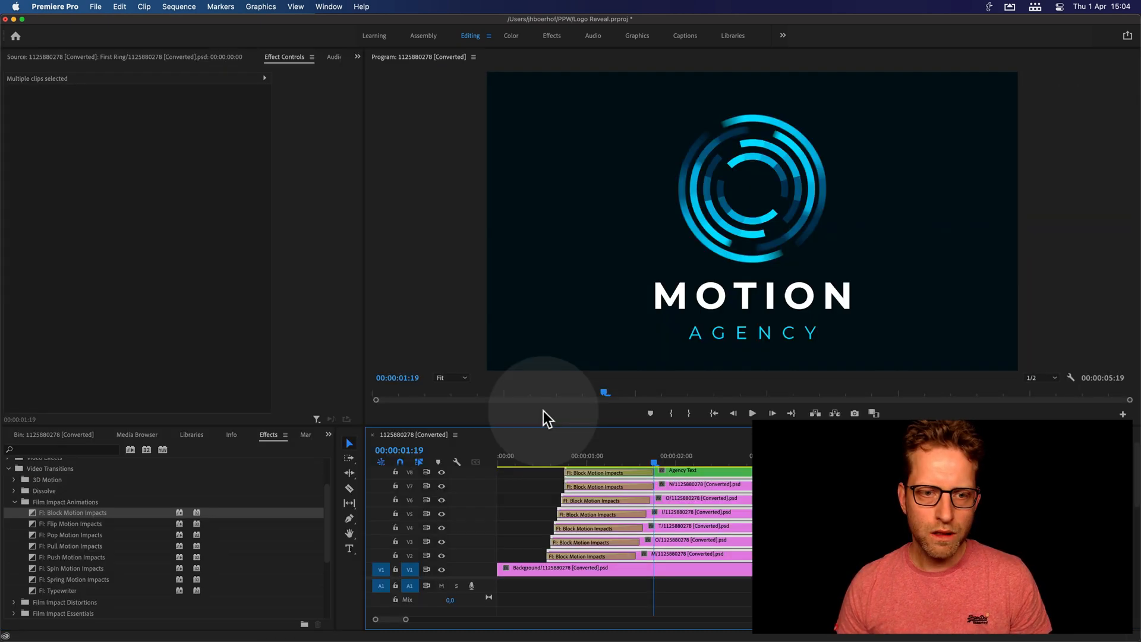
left_click(1041, 377)
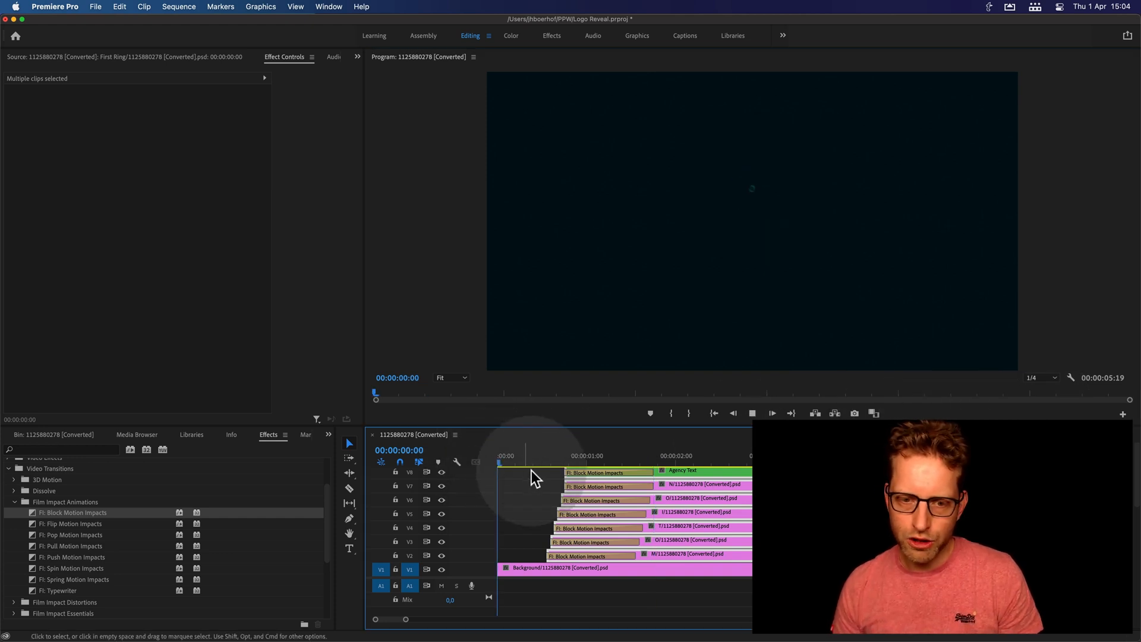
left_click(535, 455)
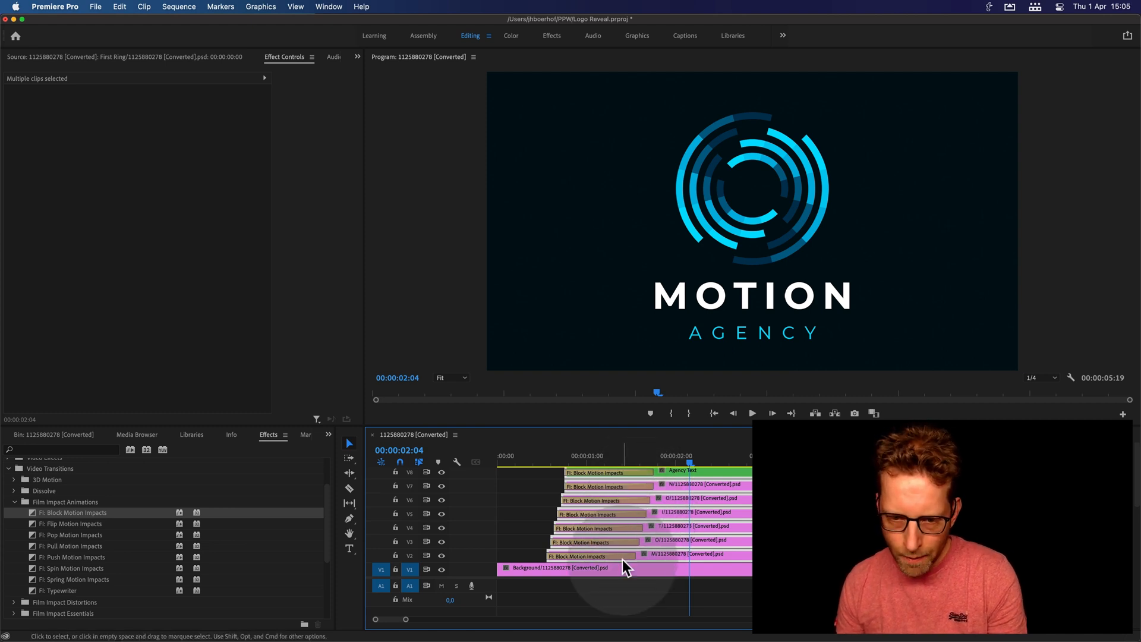
left_click(579, 557)
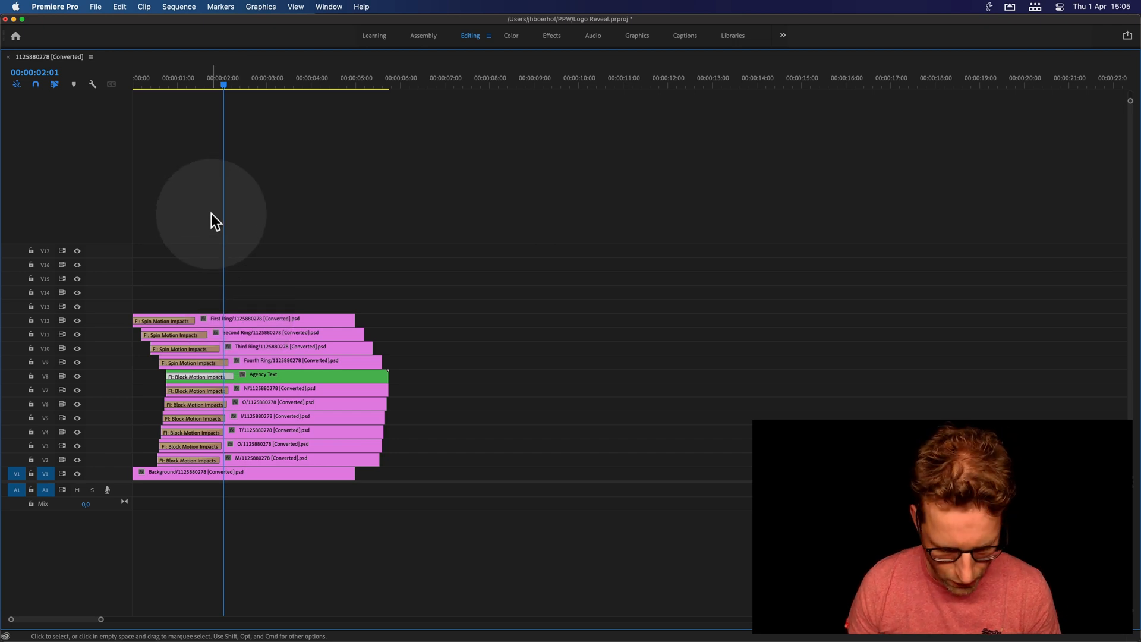
Restore the normal panel layout, scrub to 00:00 and preview the animation from the beginning.
double_click(203, 390)
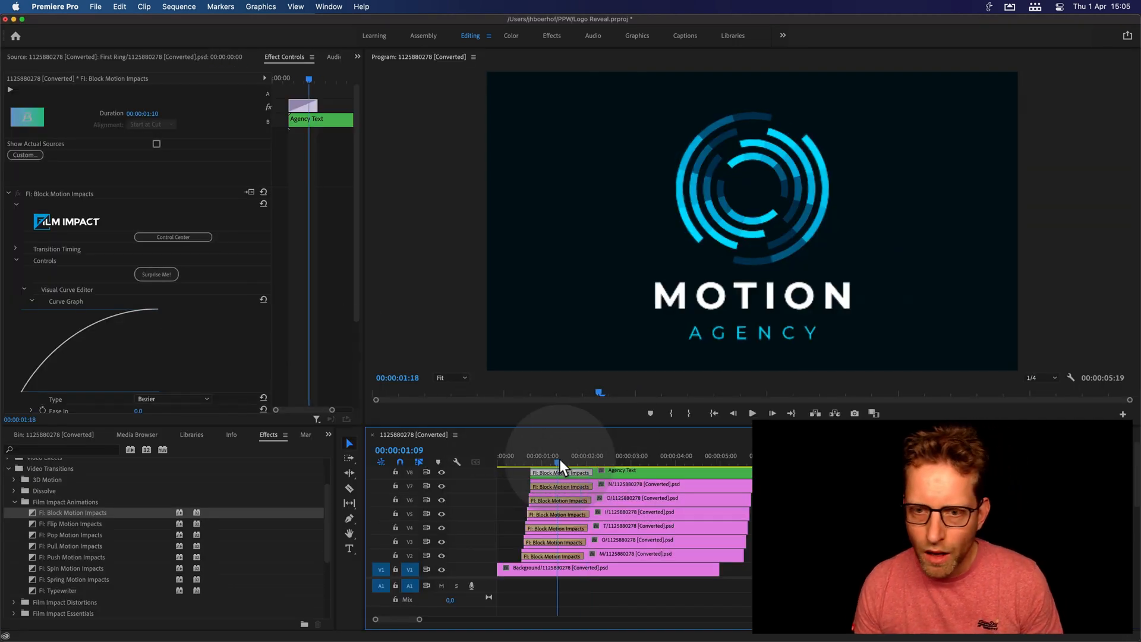
left_click_drag(561, 462, 575, 463)
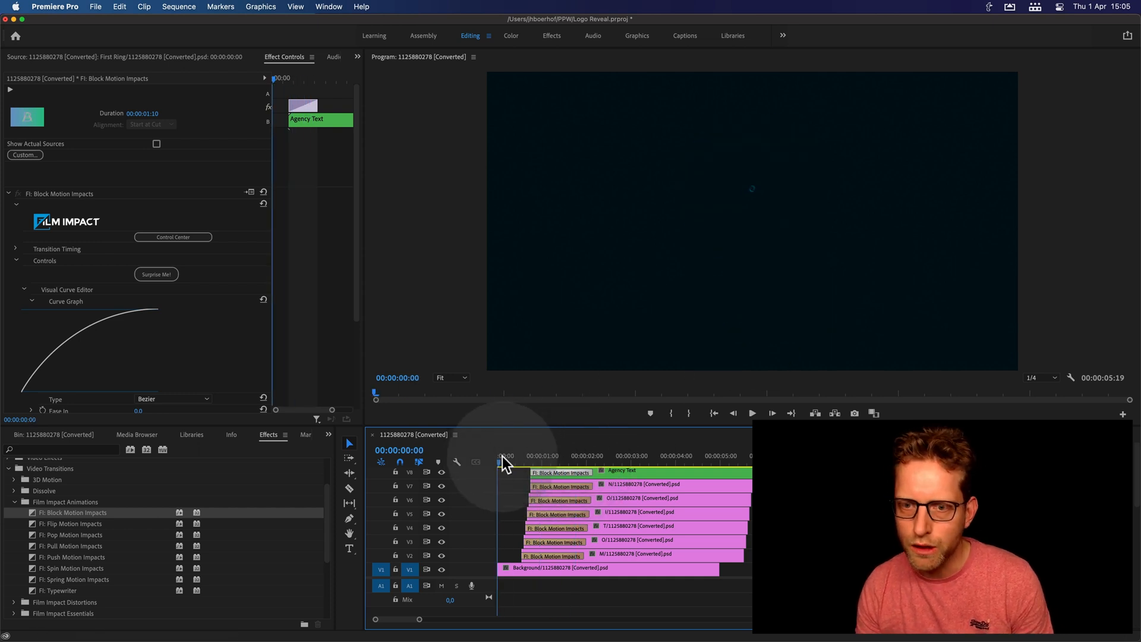
left_click(751, 412)
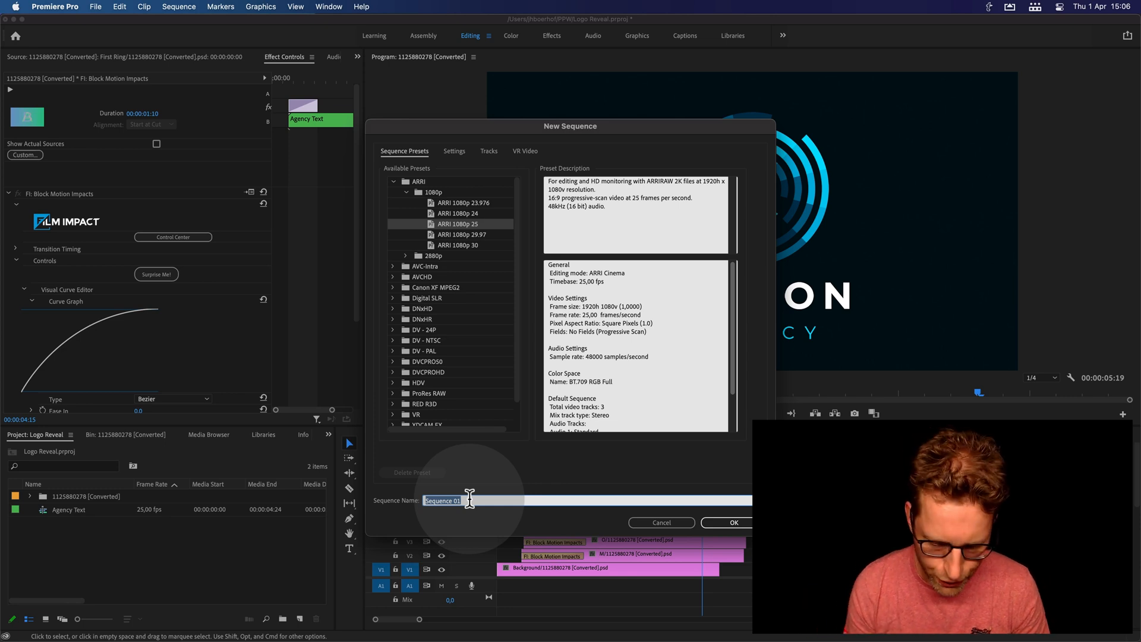
Create the Logo Reveal sequence and rename the nested logo sequence to Company Logo.
type("Logo")
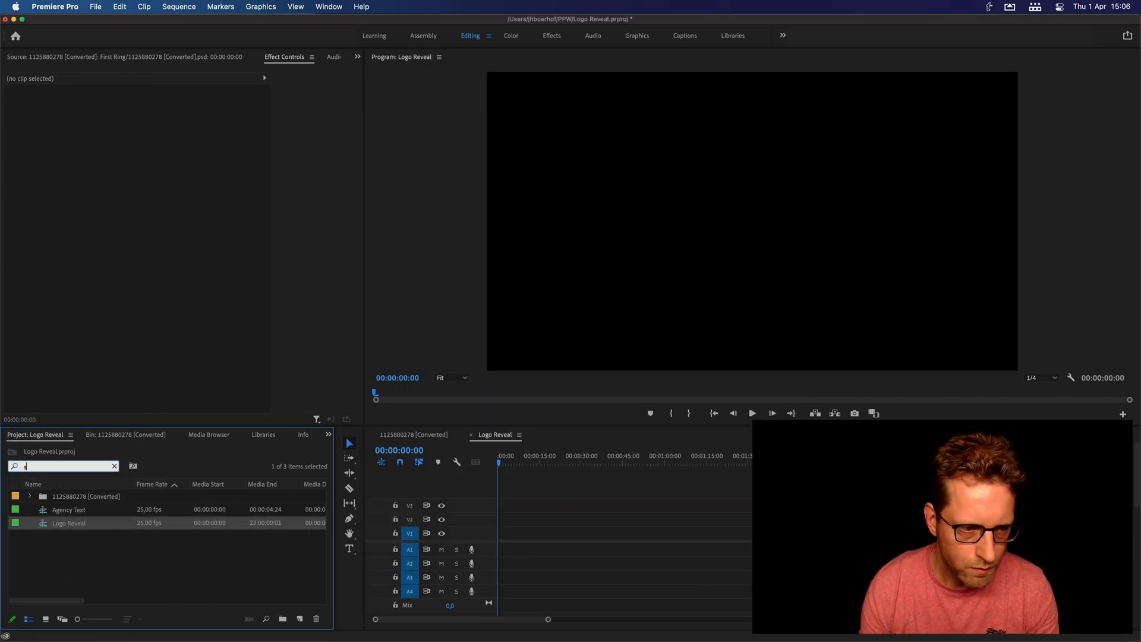
type("sequen")
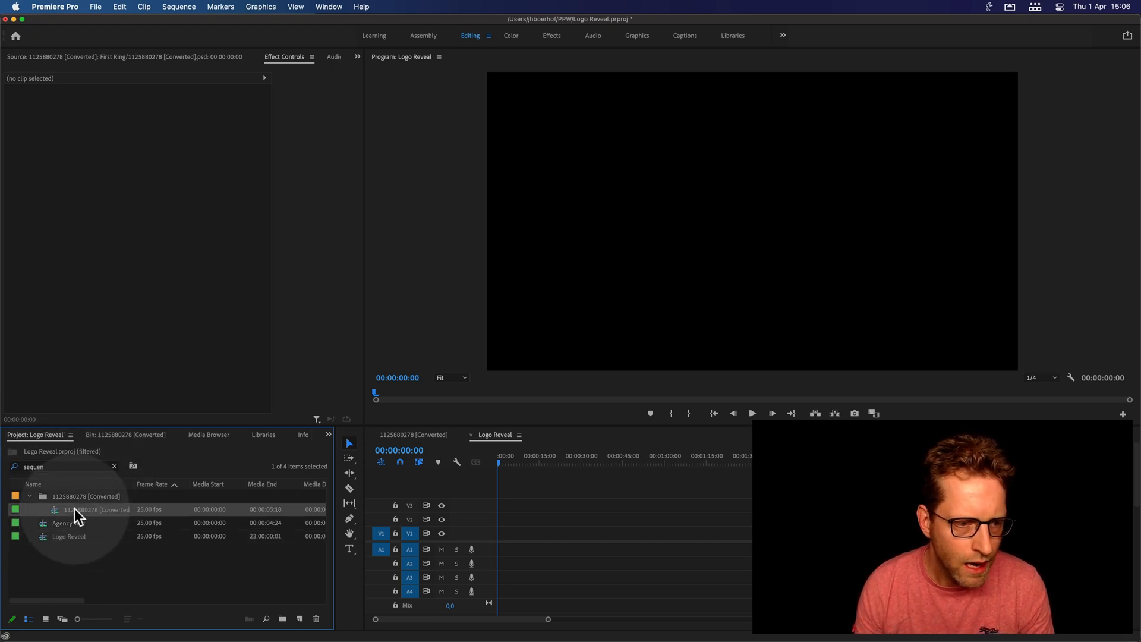
double_click(95, 508)
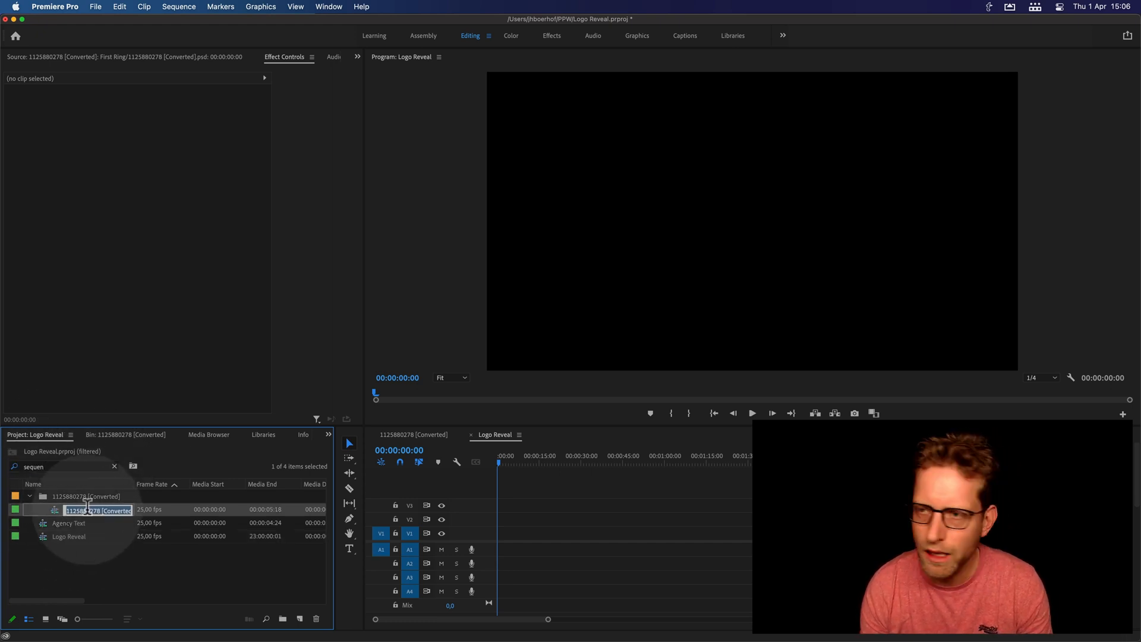
type("Company Logo")
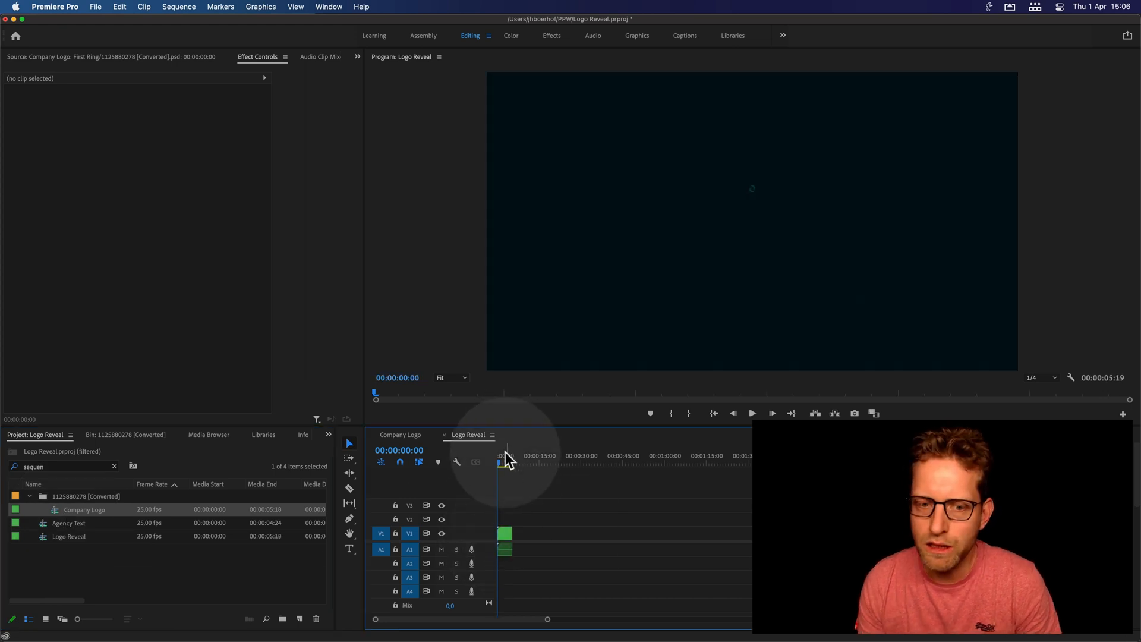
Place the Company Logo sequence at the start of the Logo Reveal timeline.
left_click(752, 413)
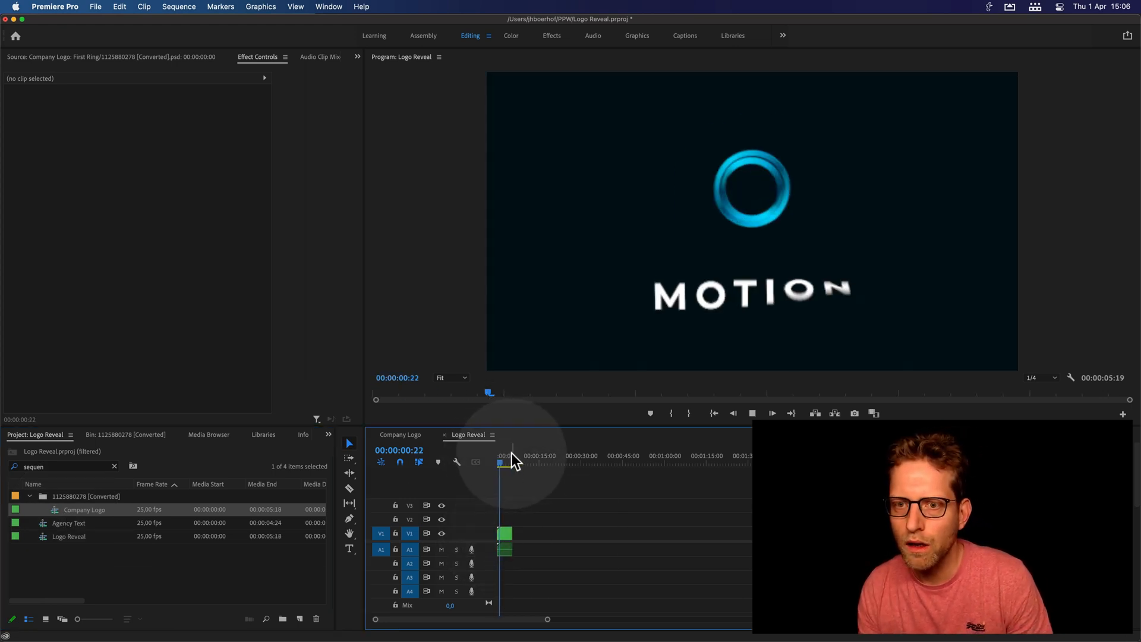
left_click(499, 455)
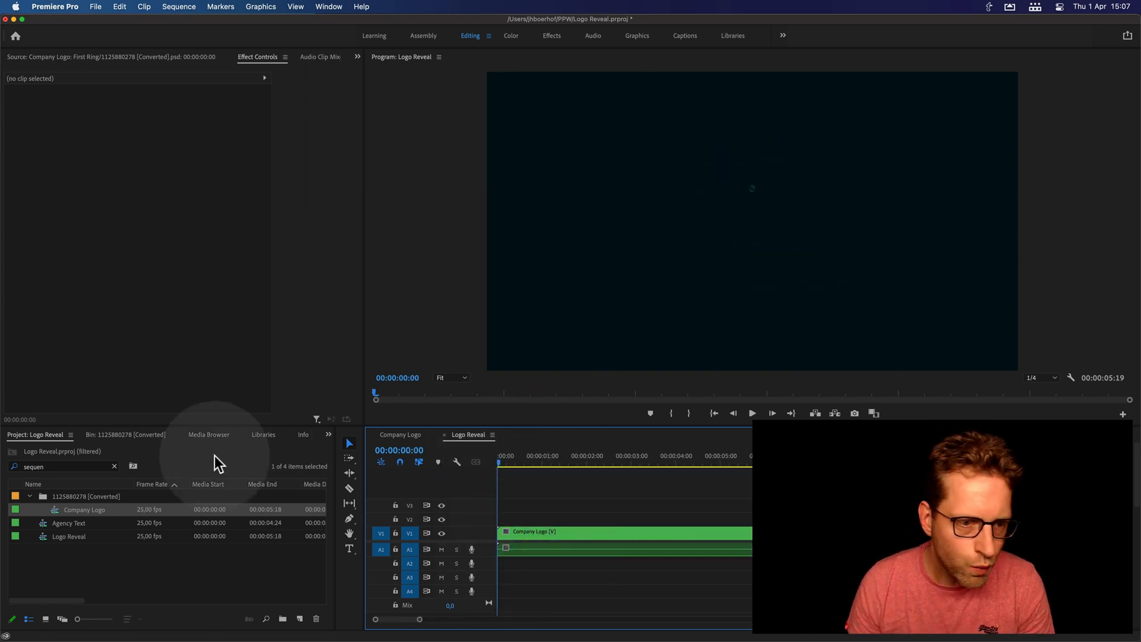
Show the Effects panel, expand Film Impact Distortions and add Grunge Impacts at the clip's start.
left_click(328, 435)
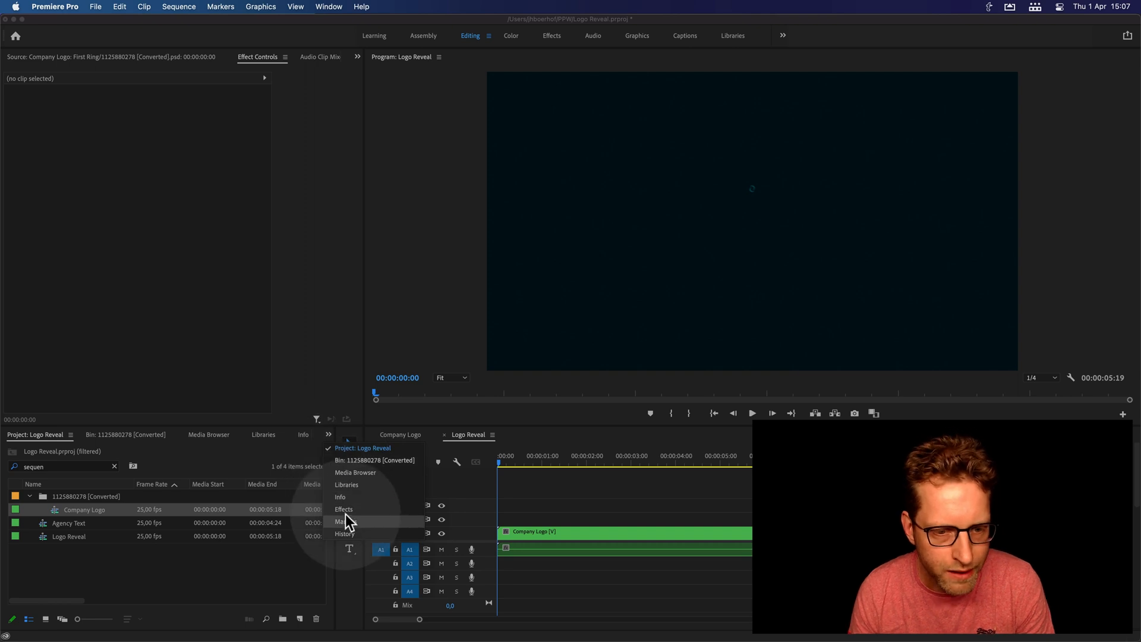
left_click(344, 509)
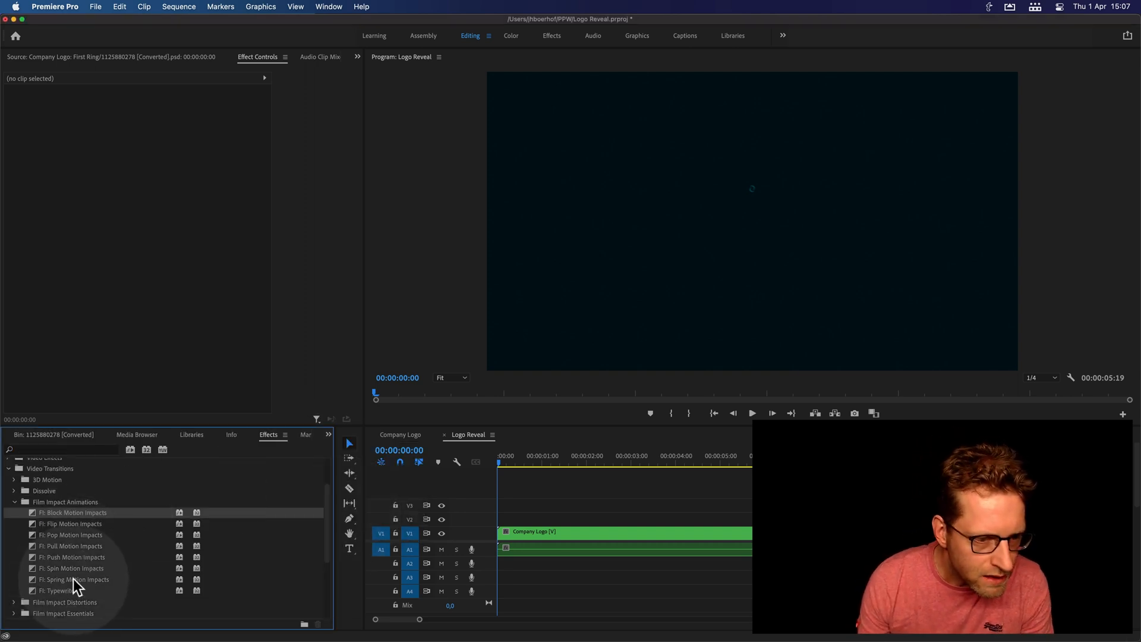
left_click(14, 501)
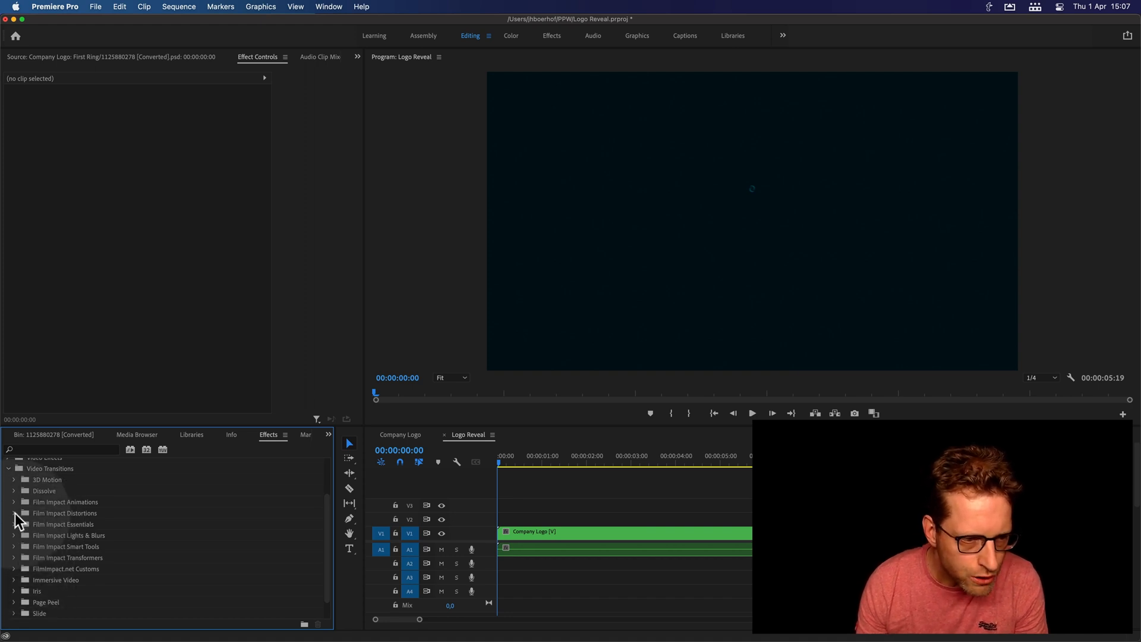
left_click(15, 513)
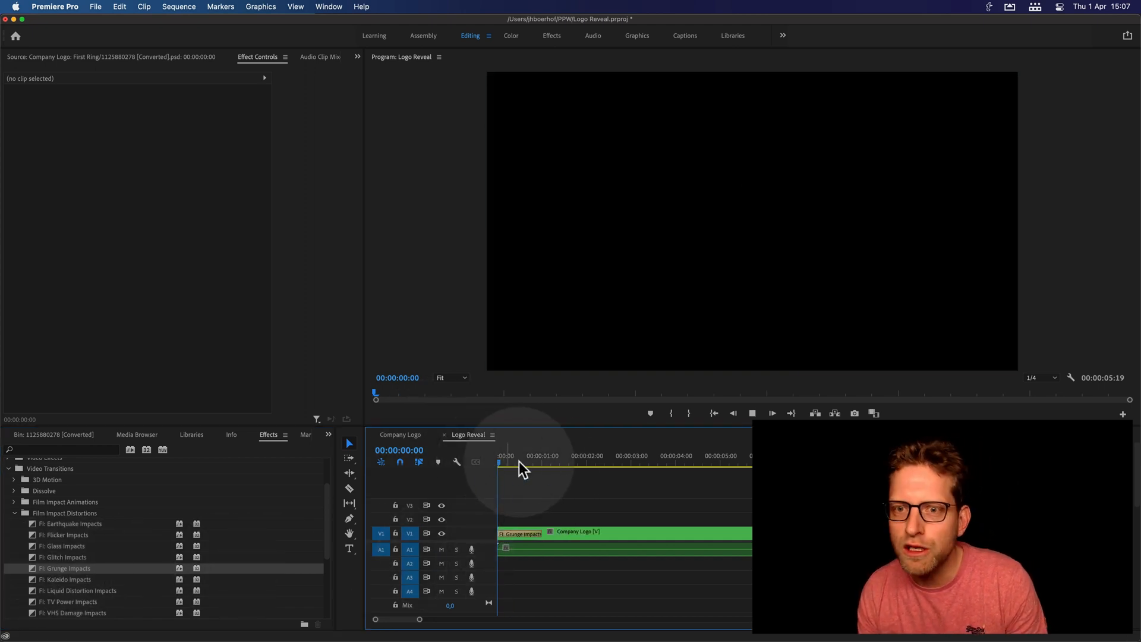
left_click(585, 455)
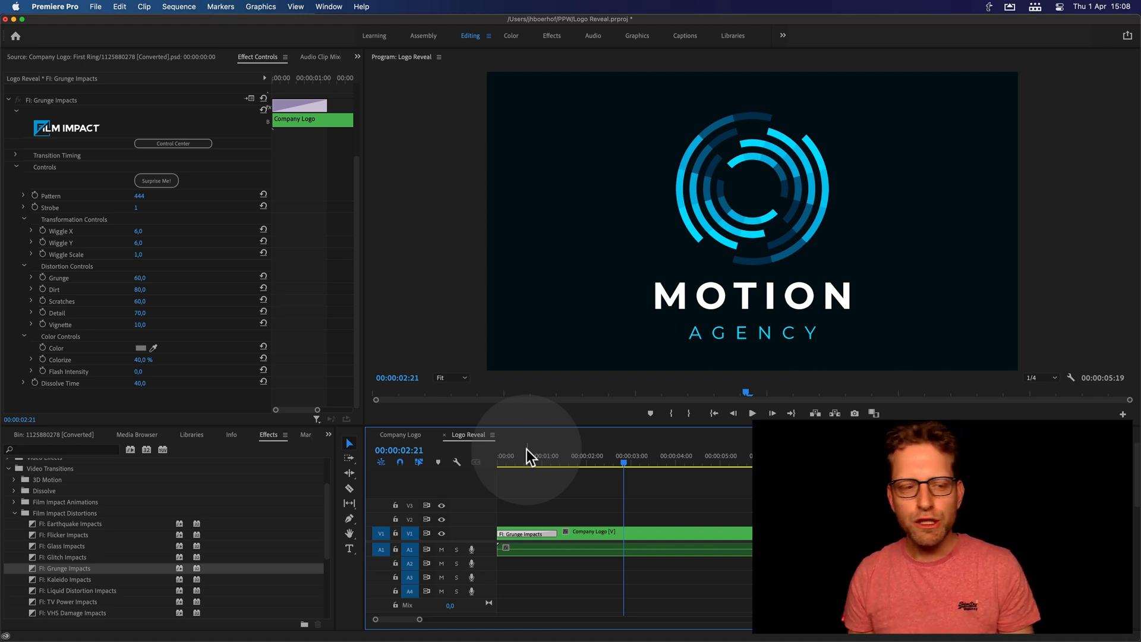
mouse_move(510, 414)
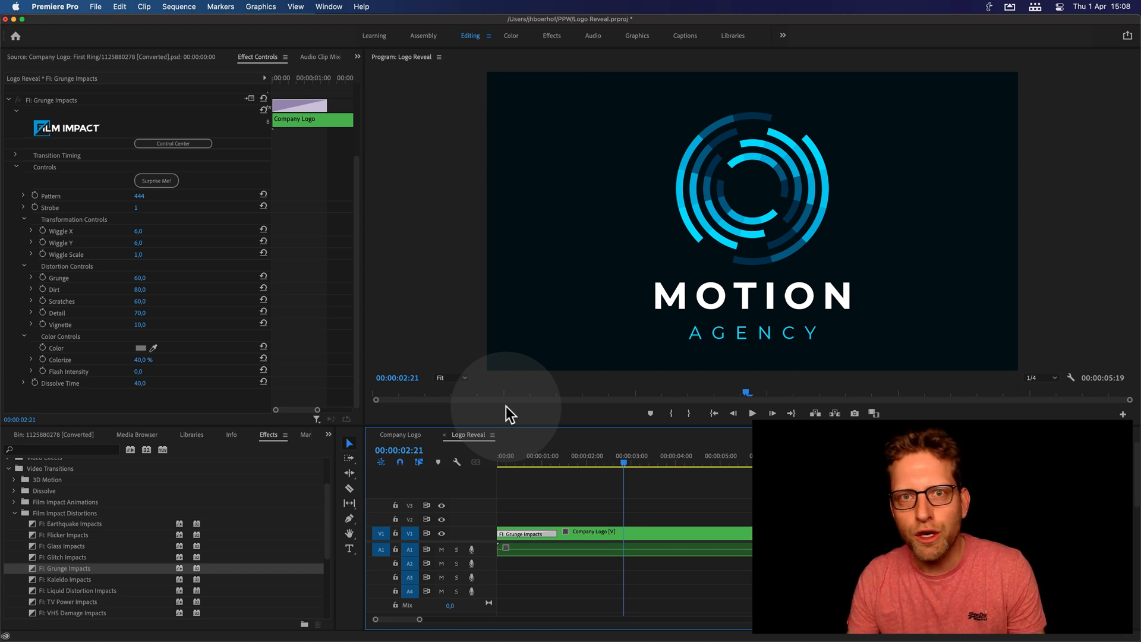
mouse_move(517, 381)
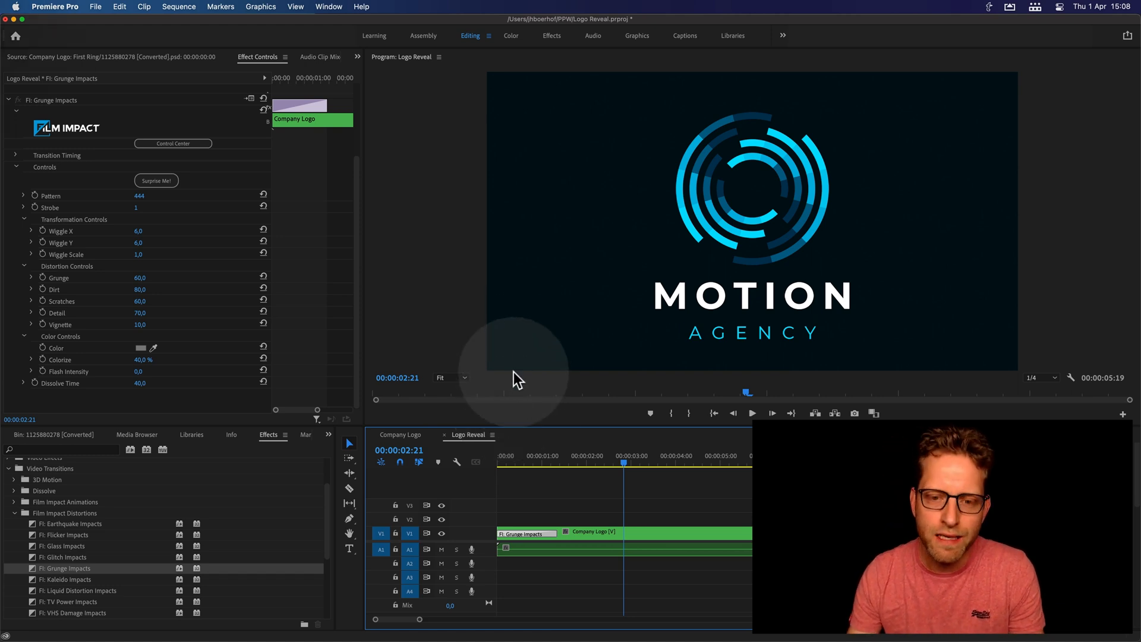